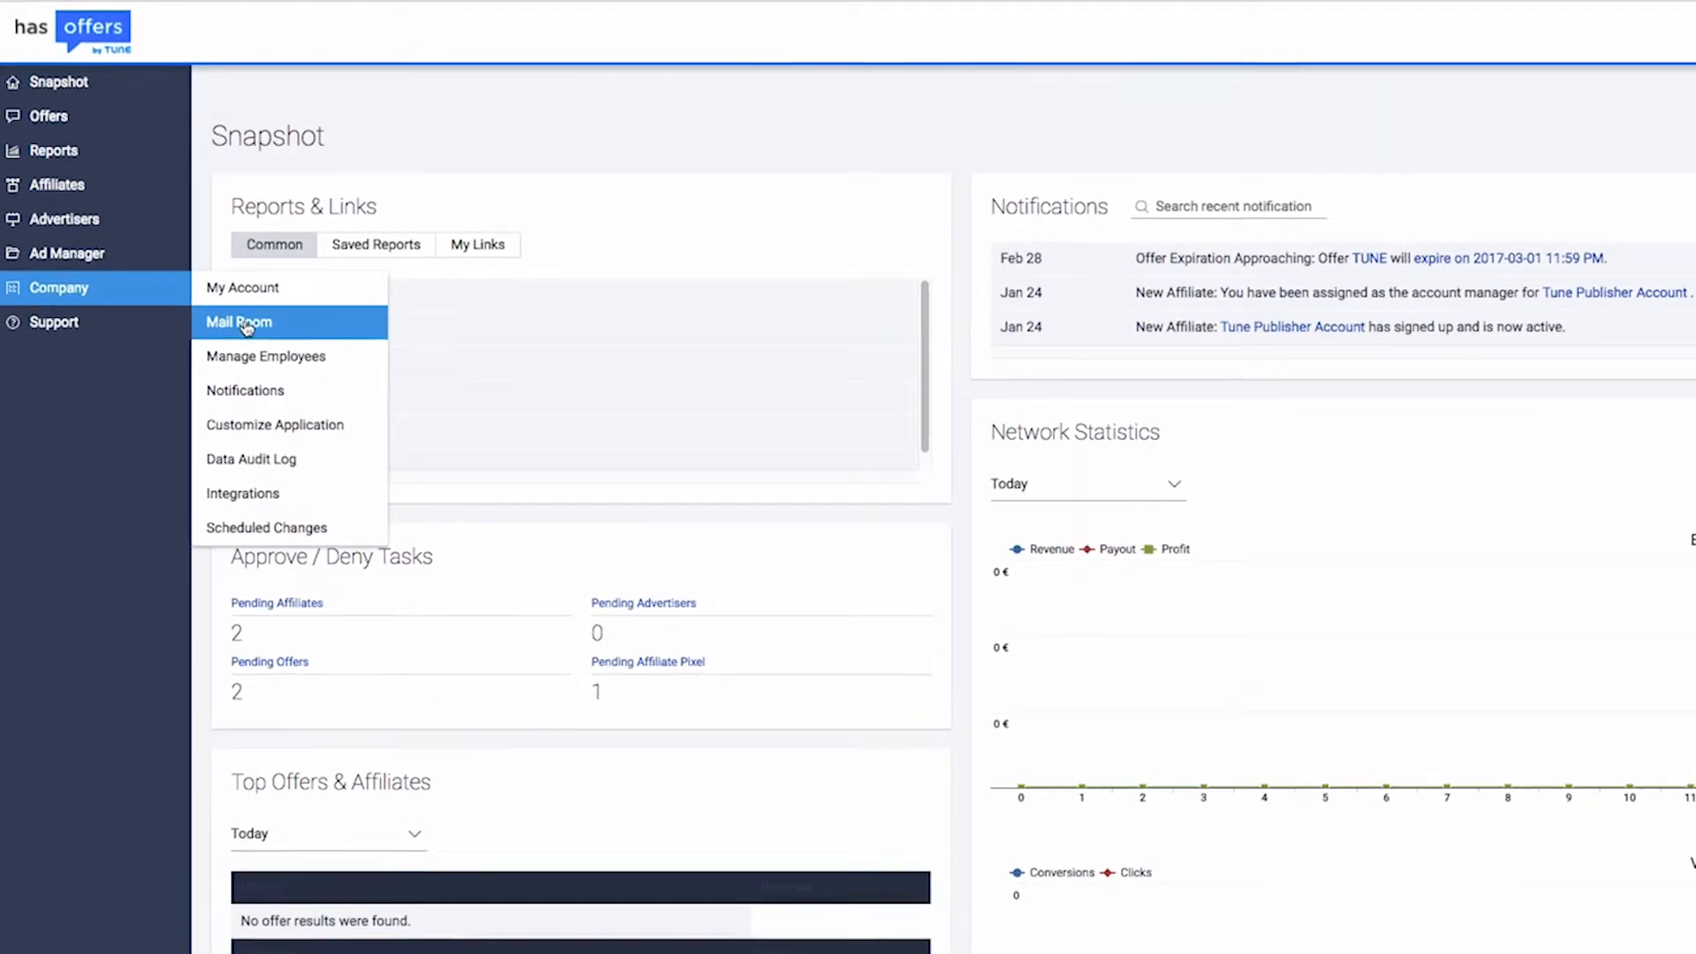
Review an earlier TEST email's details and body in Mail Room, then return to the email list.
{"action": "left_click", "coordinate": [239, 322]}
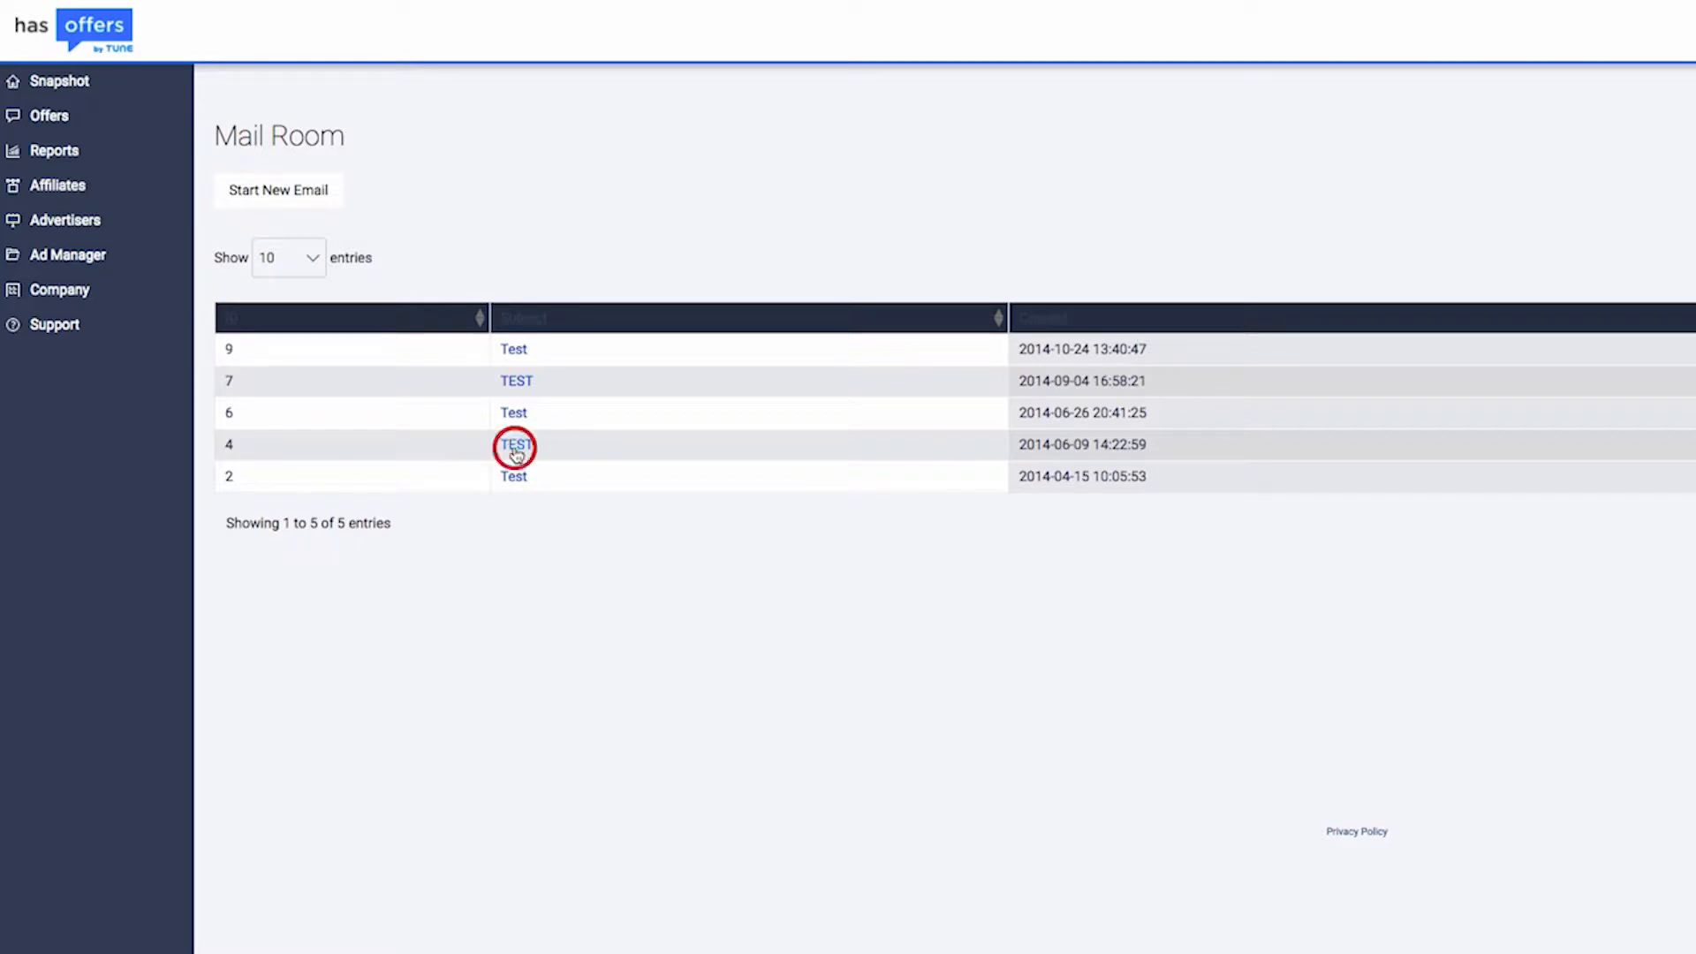
{"action": "left_click", "coordinate": [516, 445]}
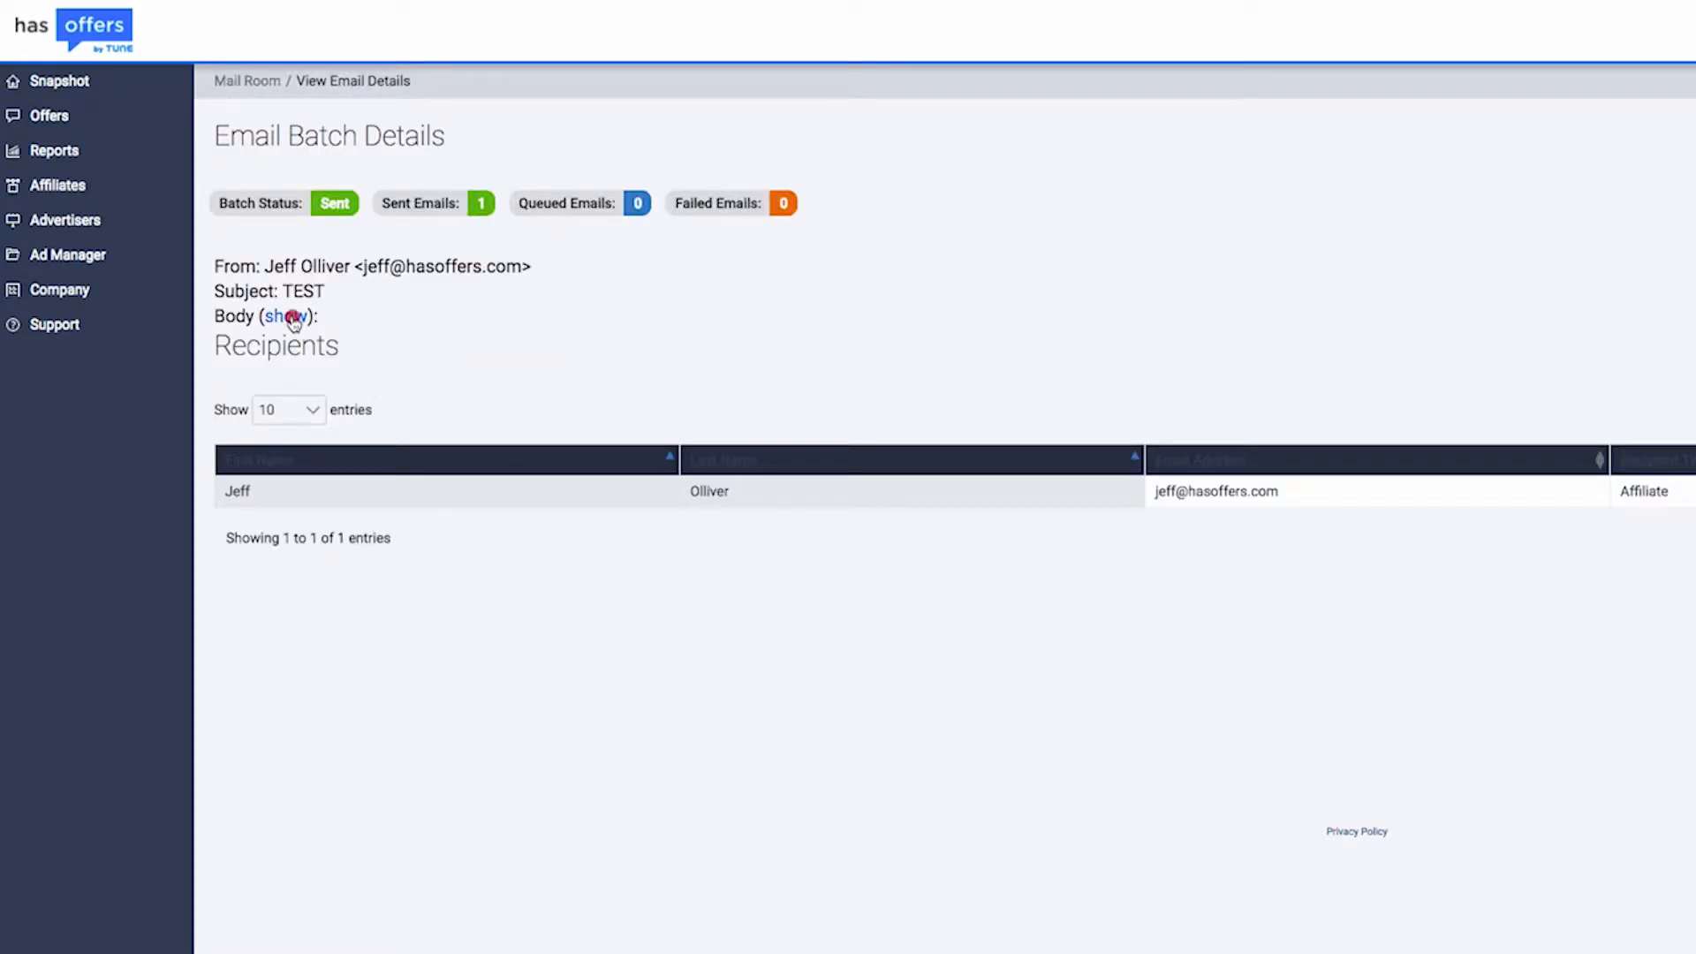
{"action": "left_click", "coordinate": [288, 317]}
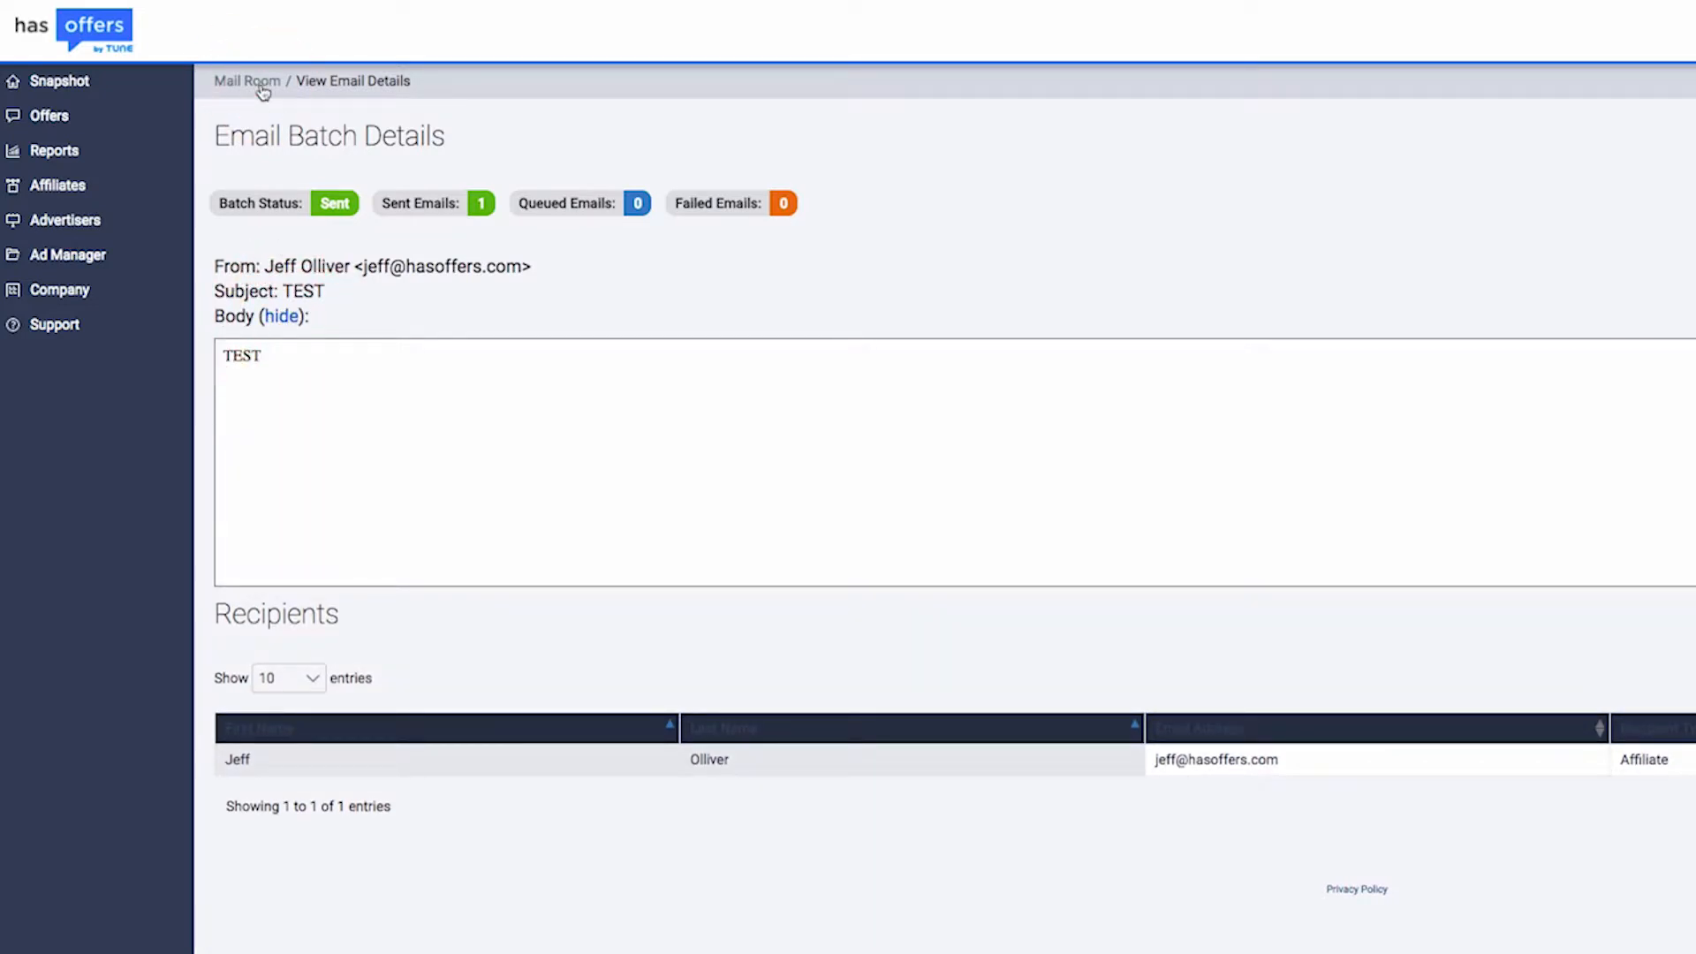
{"action": "left_click", "coordinate": [247, 79]}
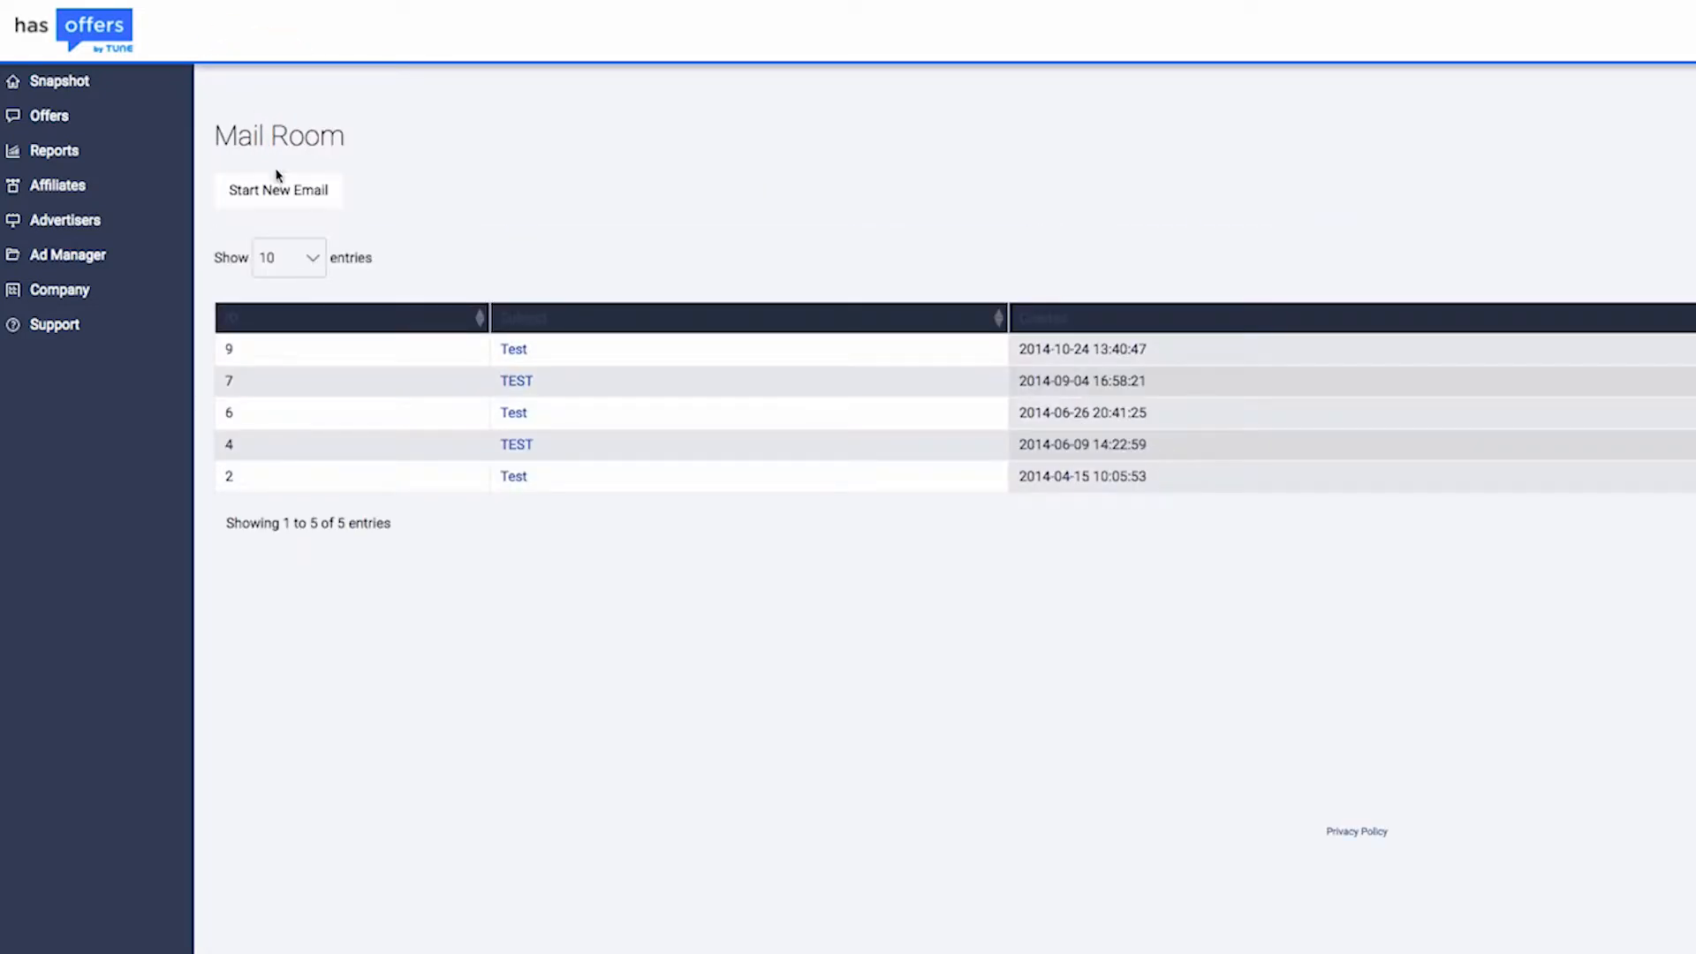
Start a new email addressed to Affiliates with the Affiliate filter left on All, and continue to drafting.
{"action": "left_click", "coordinate": [277, 189]}
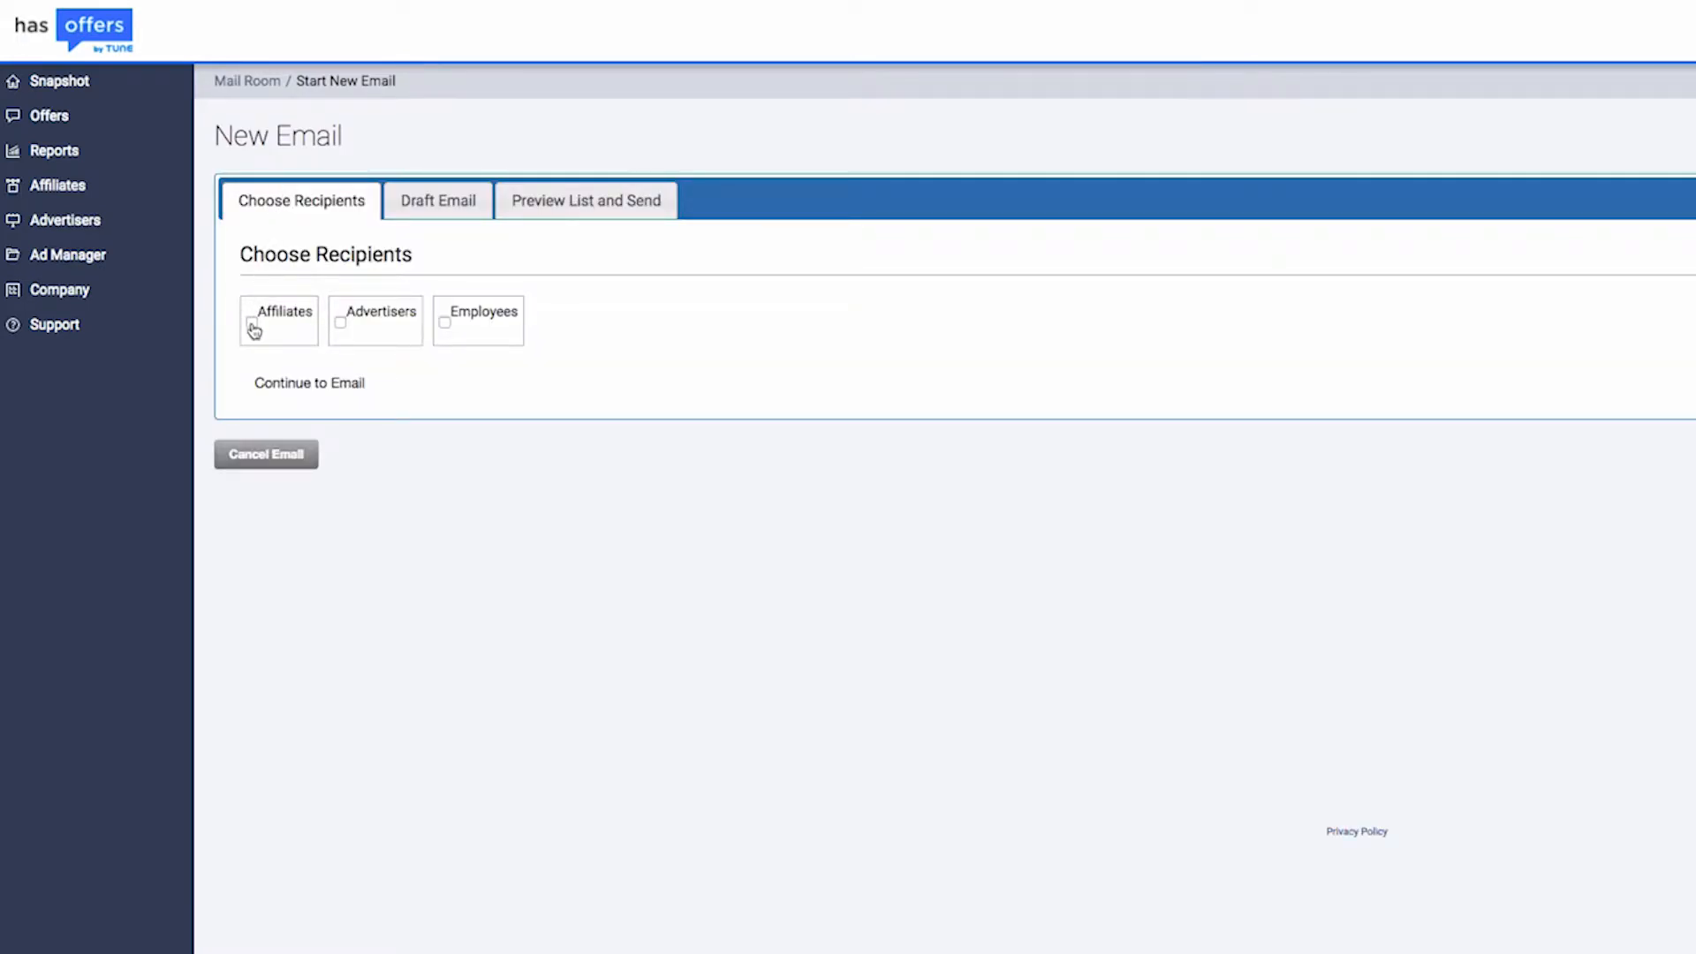
{"action": "left_click", "coordinate": [249, 322]}
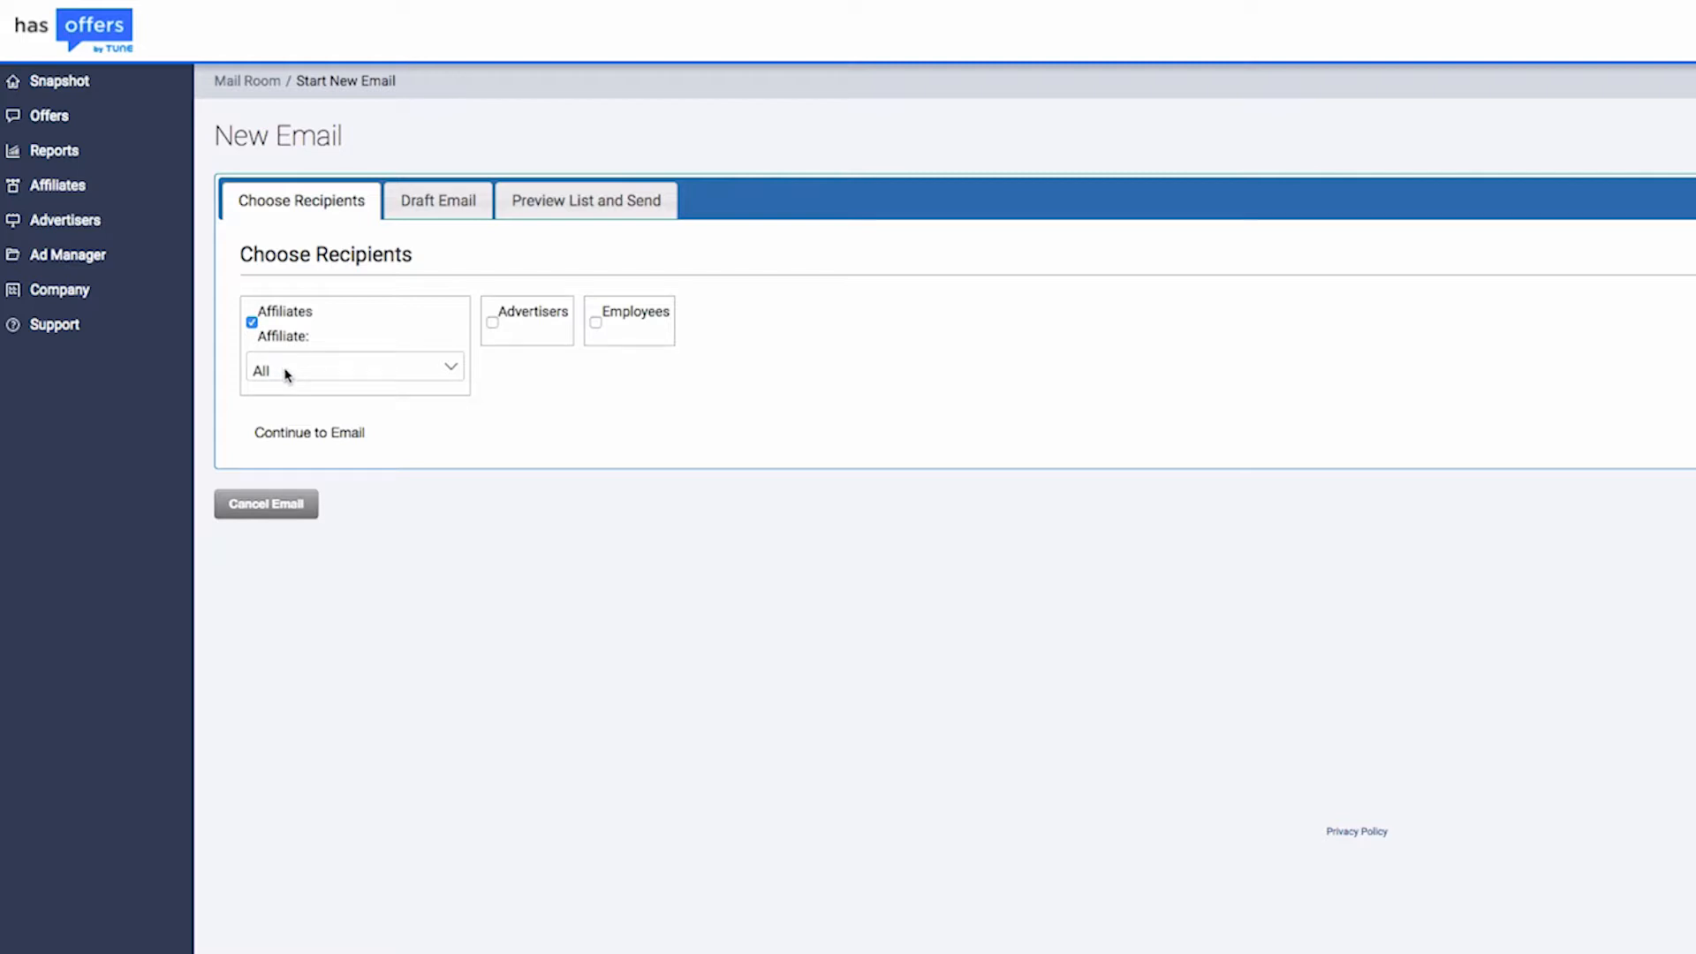
{"action": "left_click", "coordinate": [355, 369]}
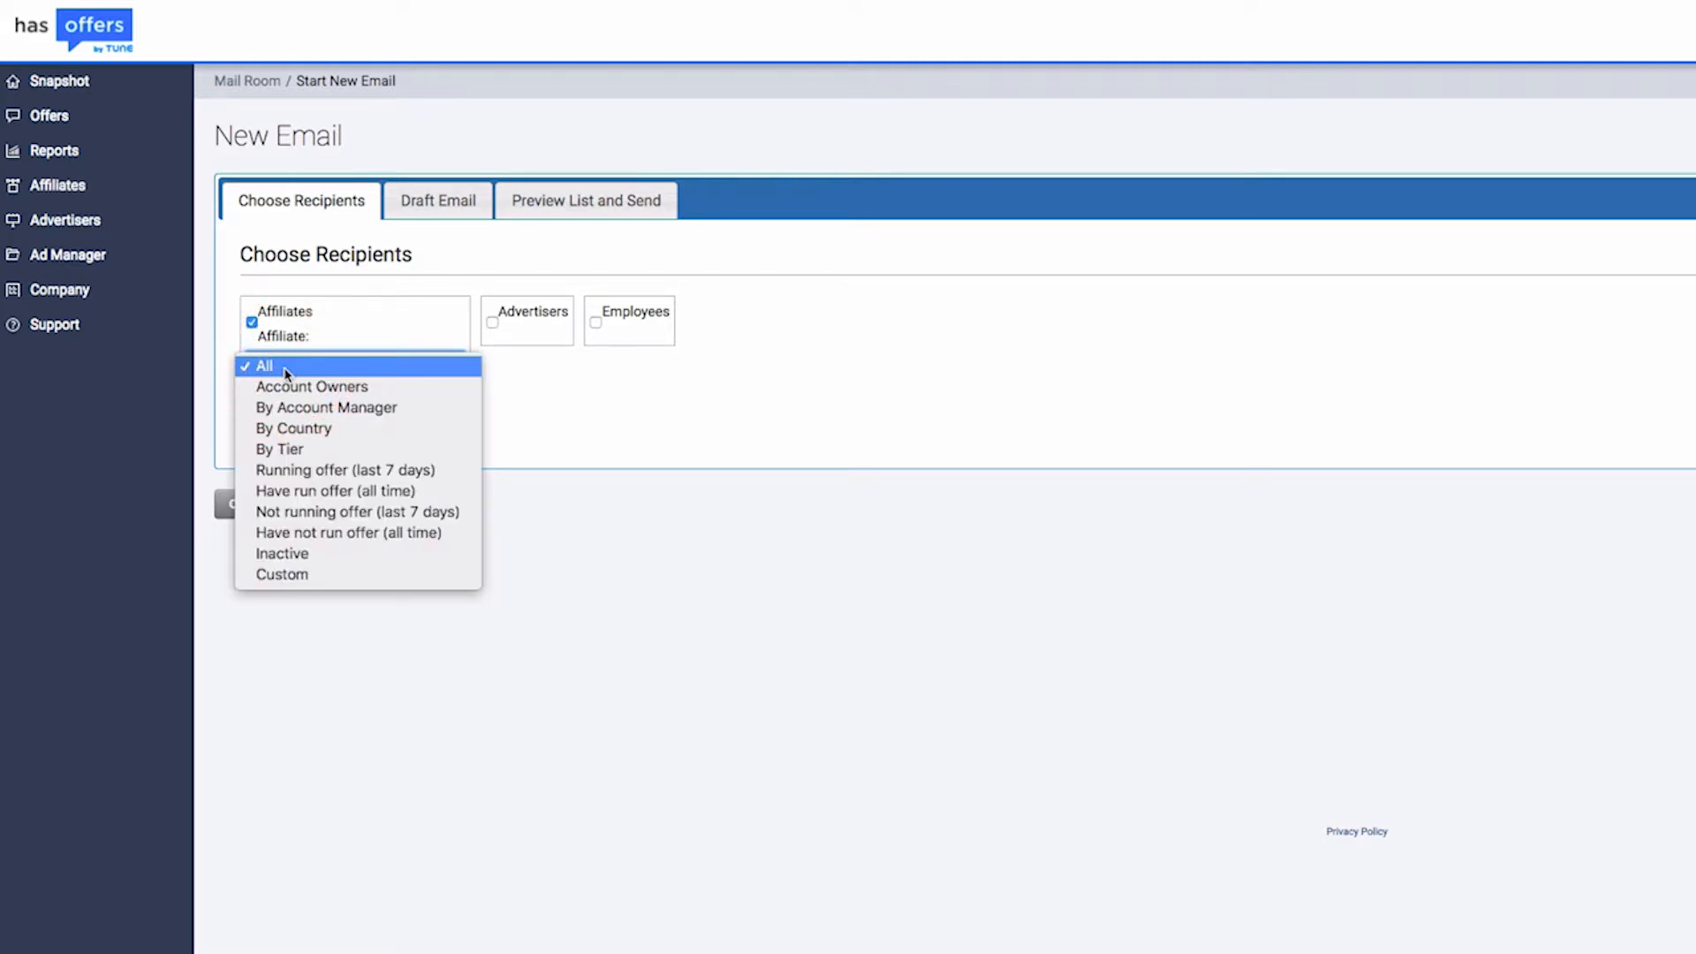
{"action": "left_click", "coordinate": [265, 364]}
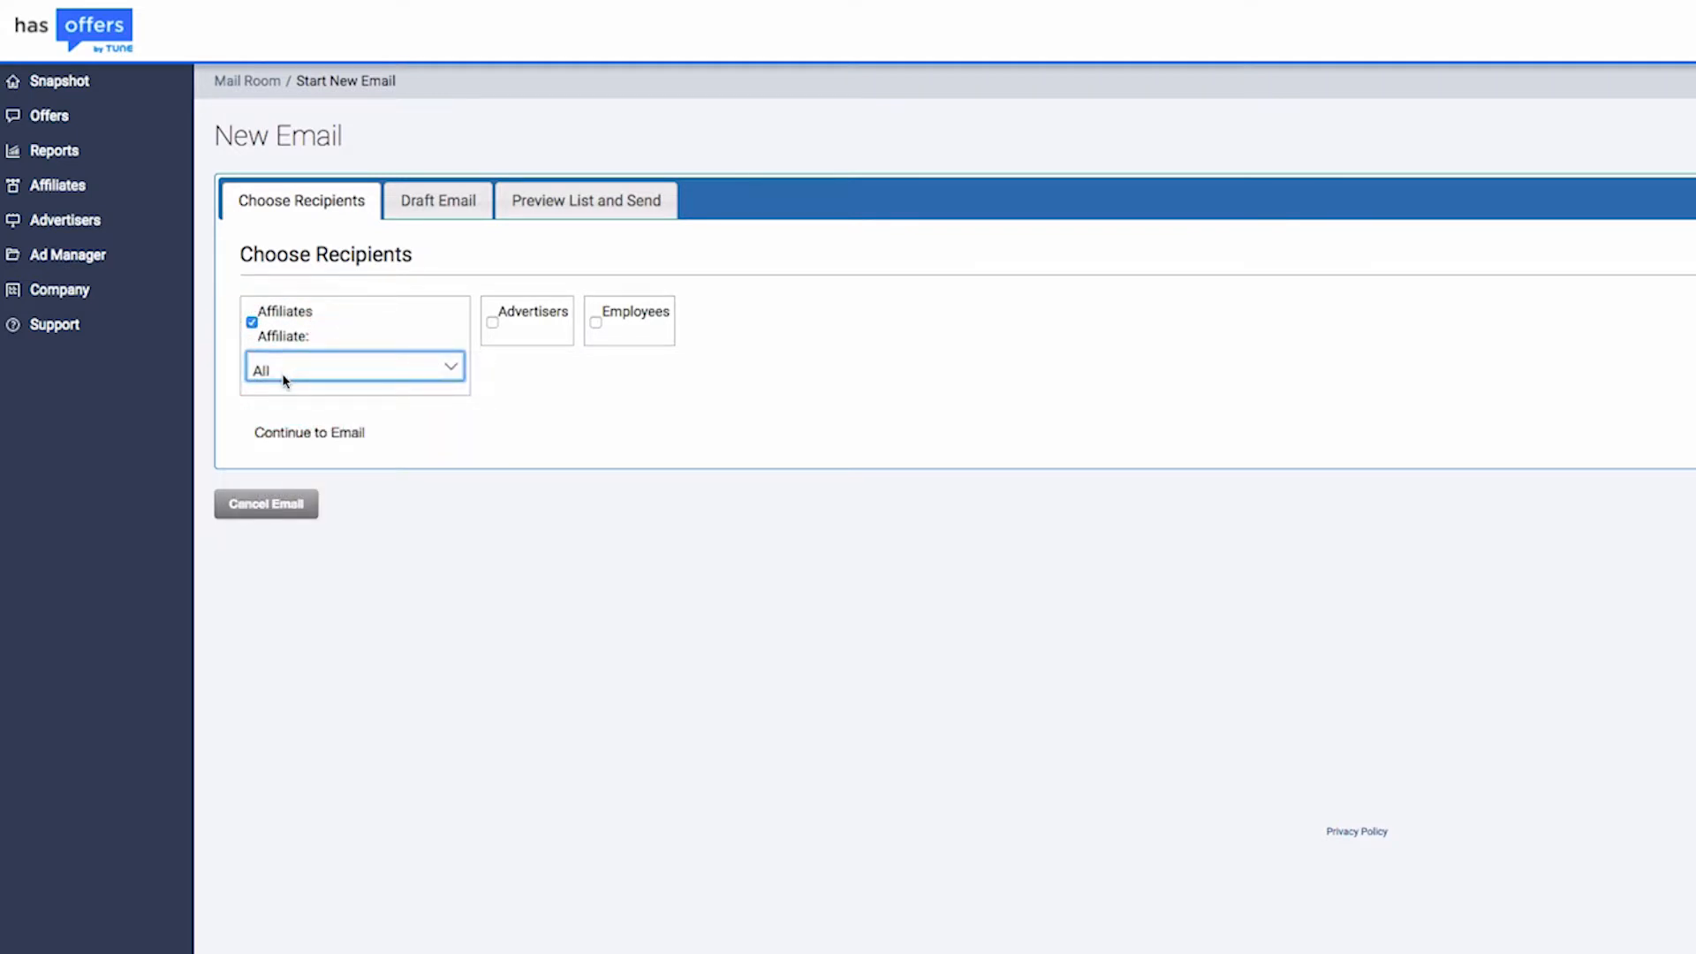
{"action": "left_click", "coordinate": [309, 432]}
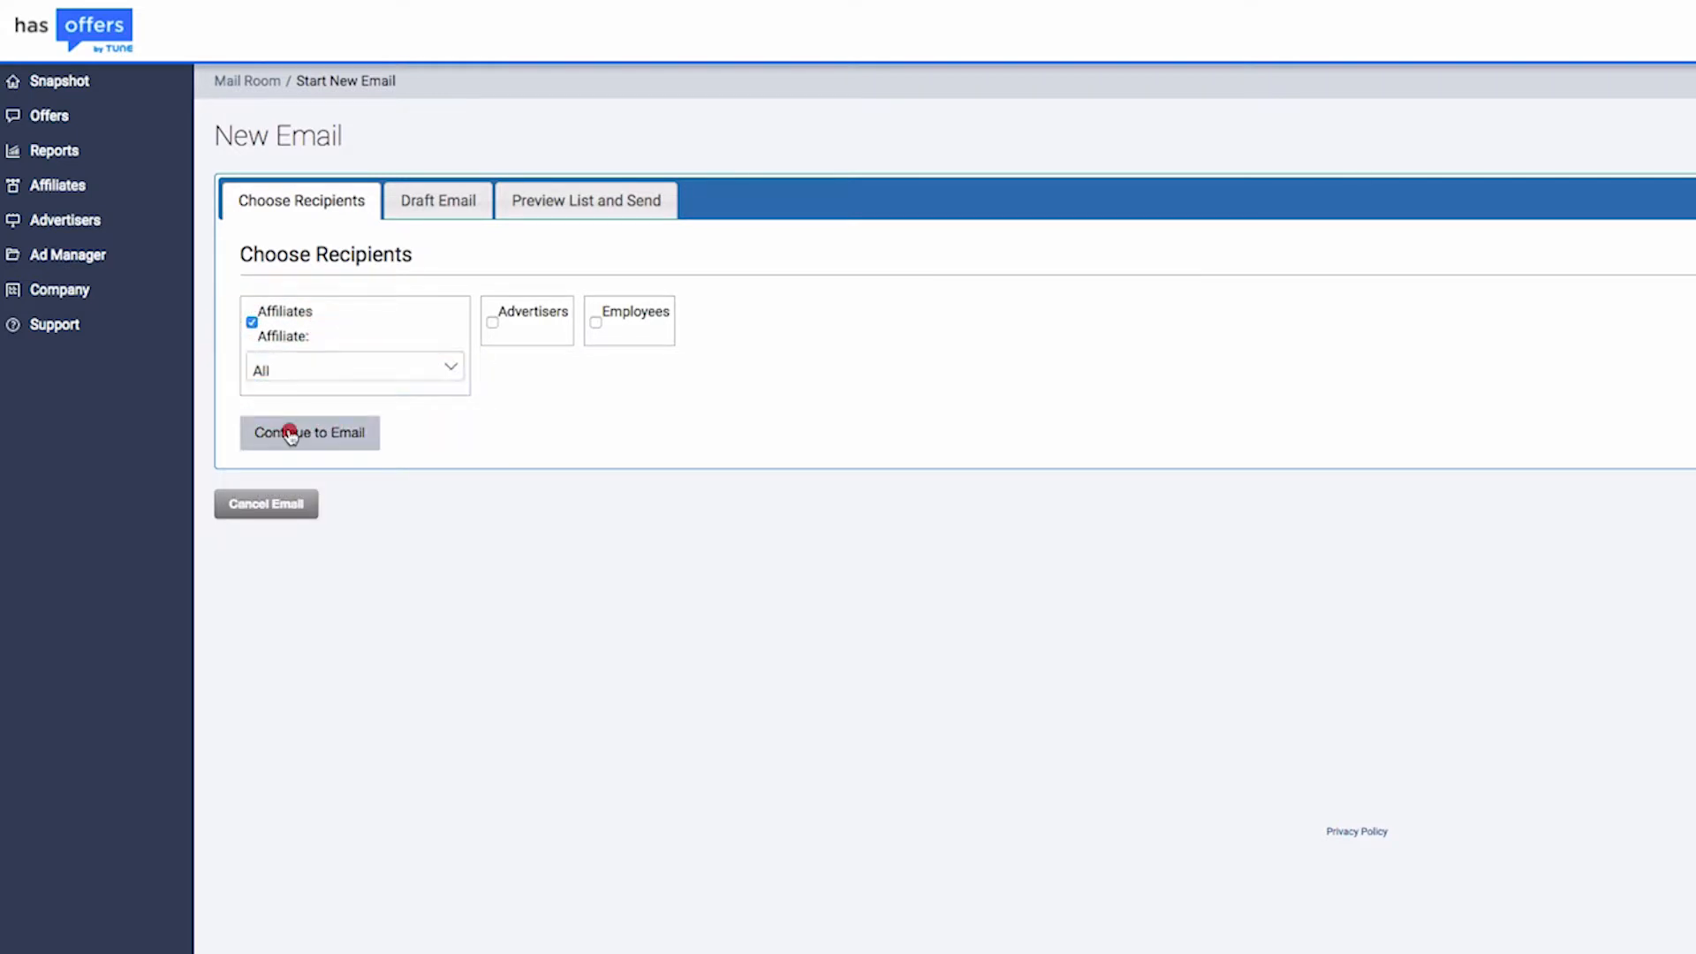
{"action": "left_click", "coordinate": [309, 433]}
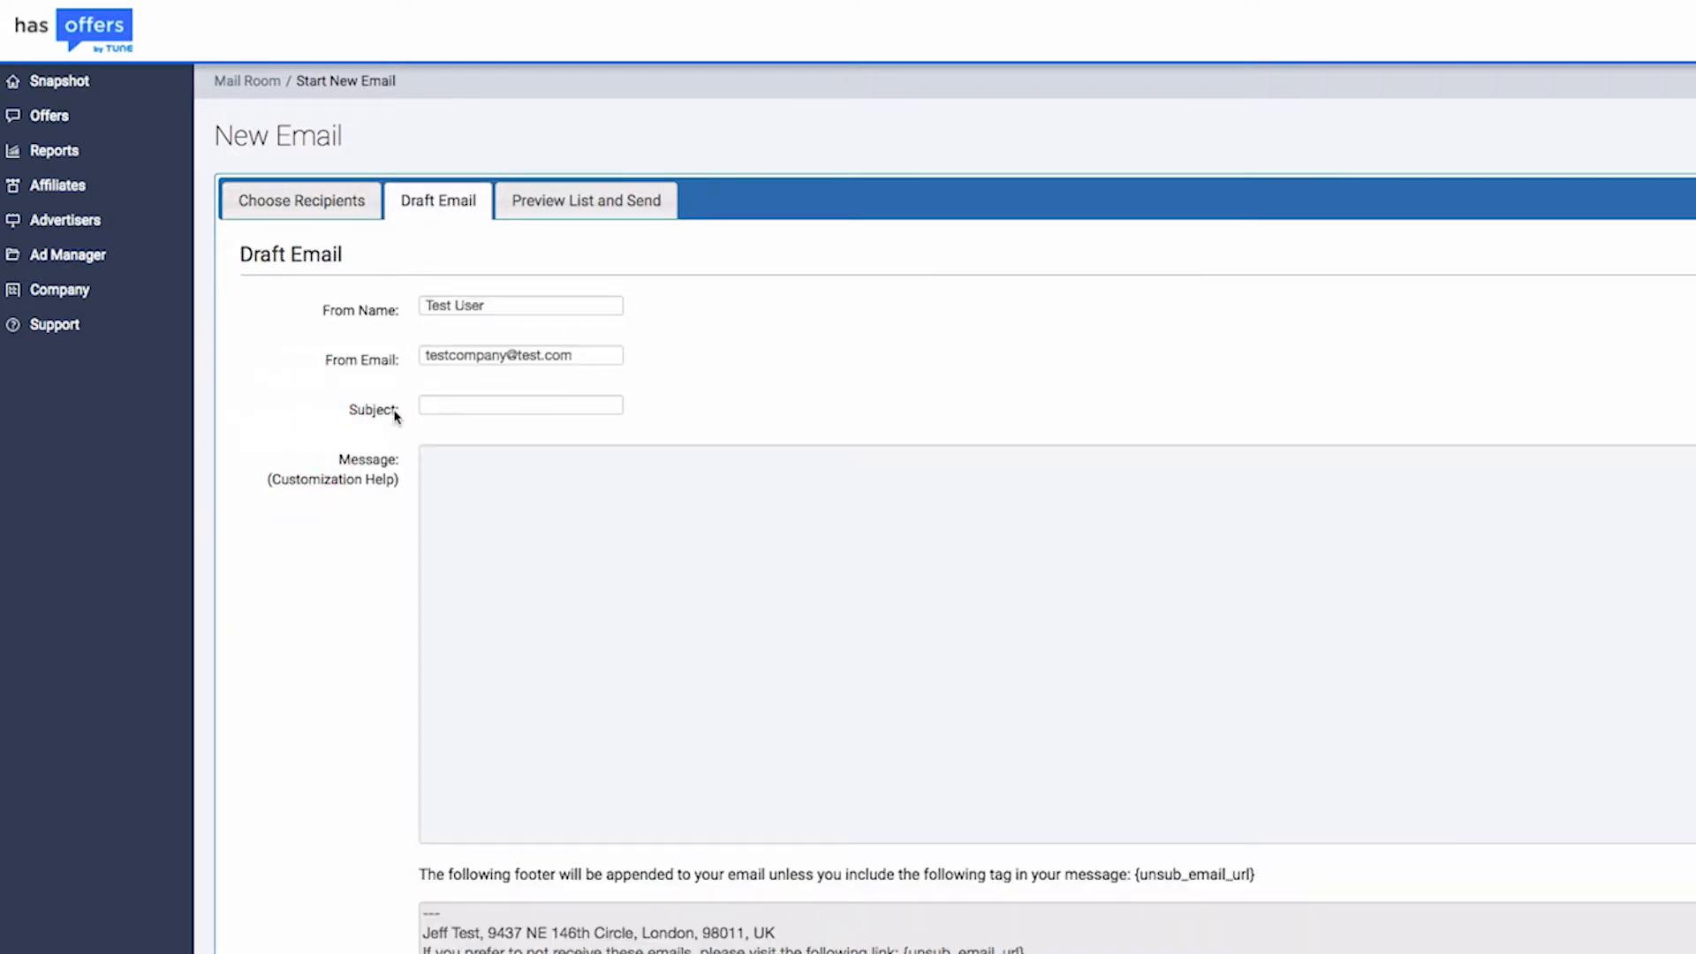
Enter the subject 'New Offers!' and begin the message with 'Dear'.
{"action": "left_click", "coordinate": [519, 403]}
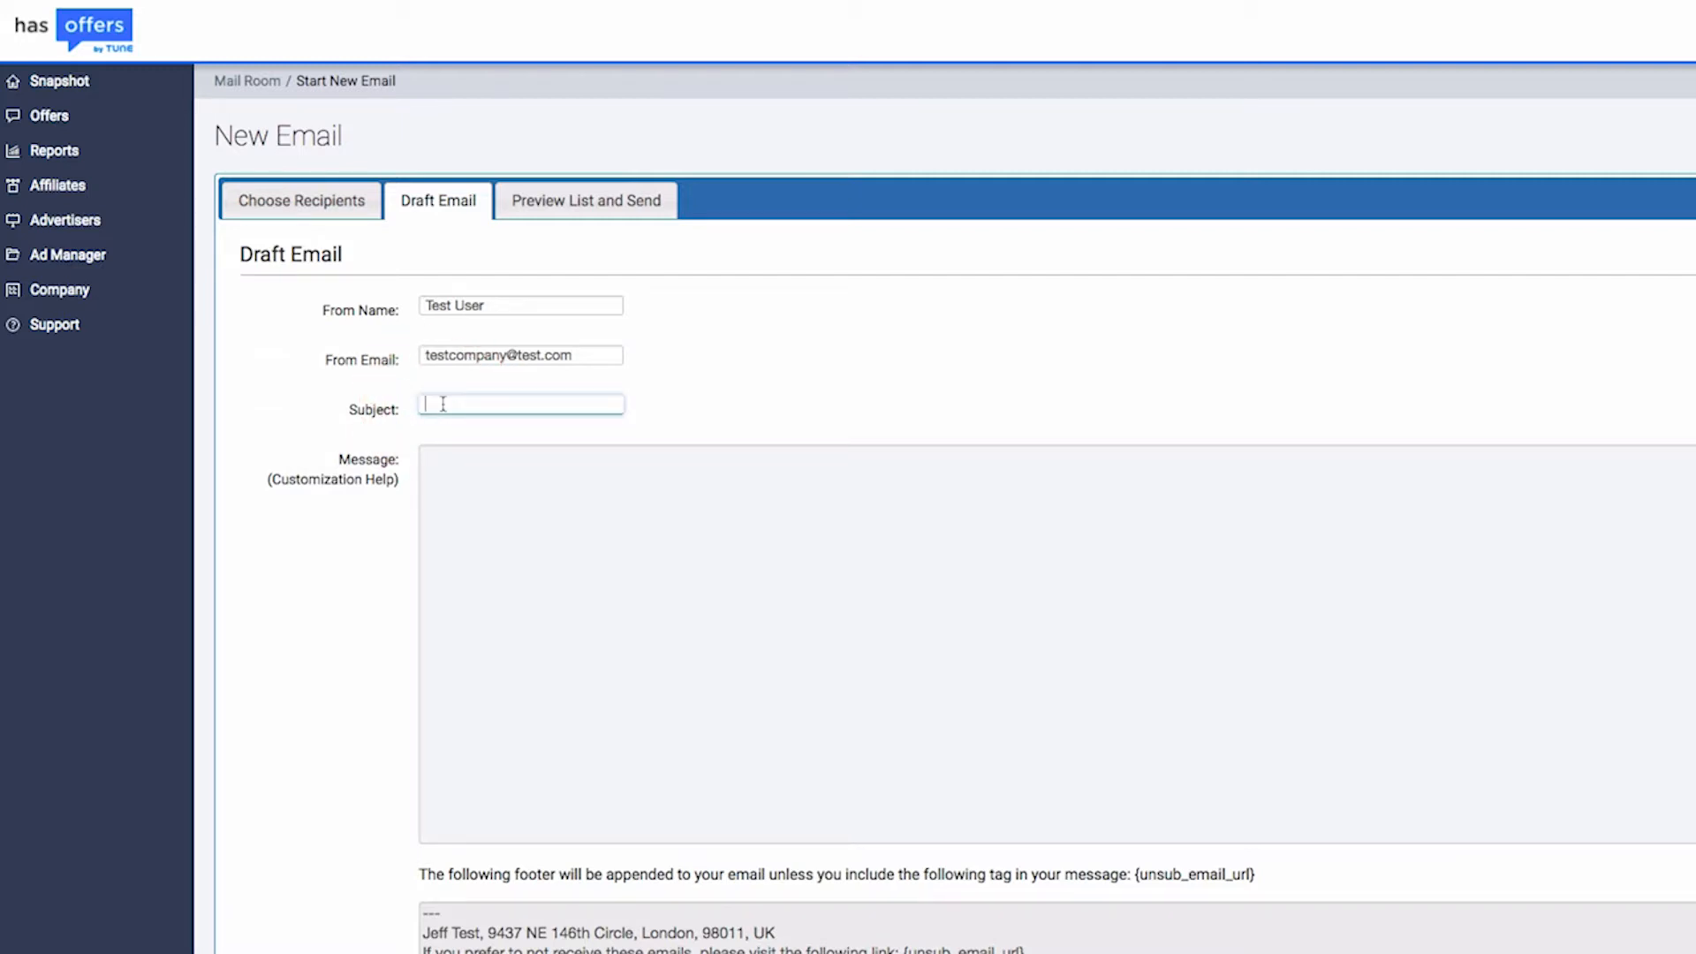
{"action": "type", "text": "New"}
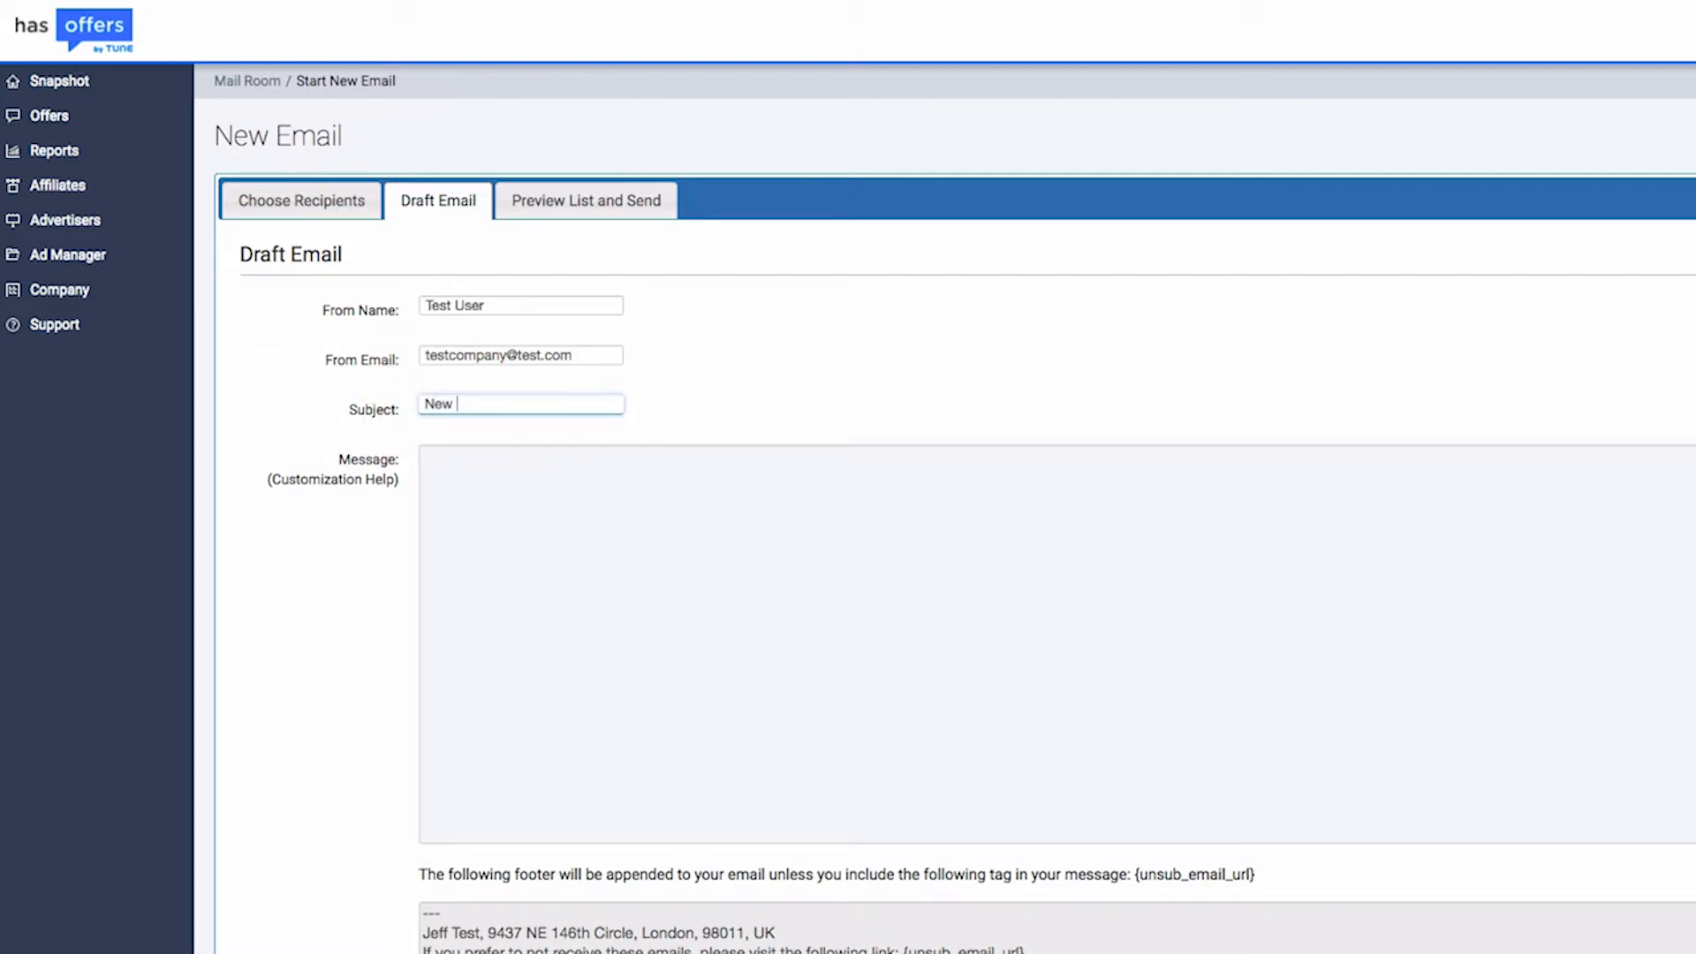
{"action": "type", "text": "Offers!"}
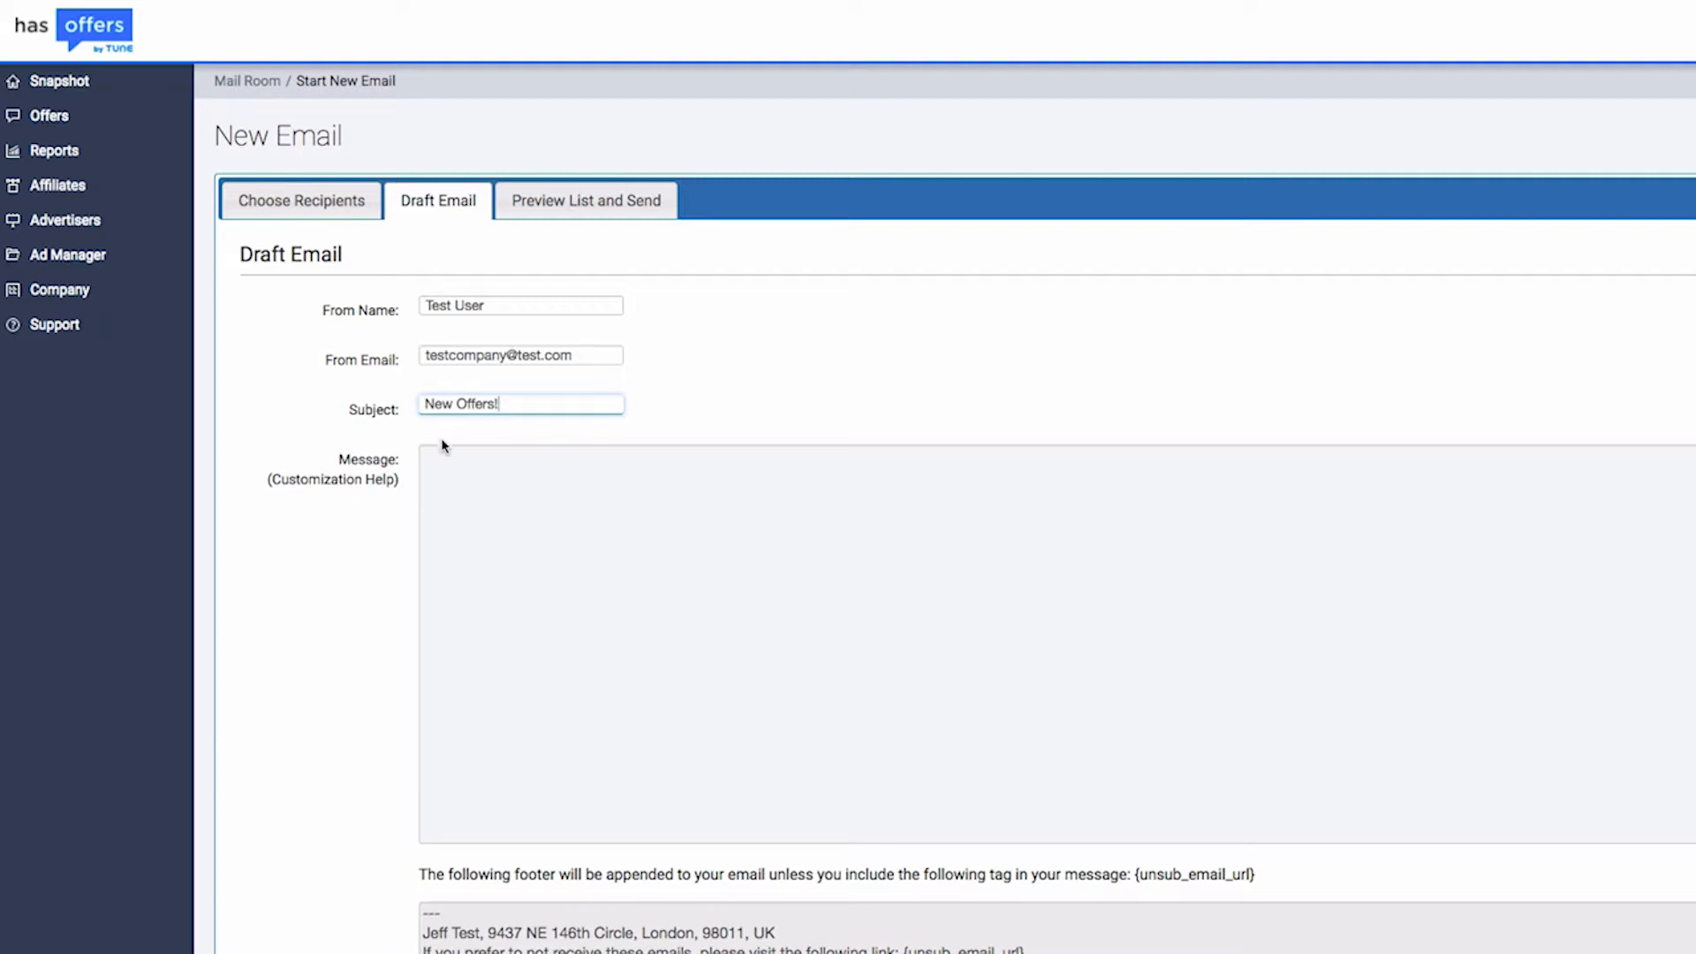
{"action": "type", "text": "D"}
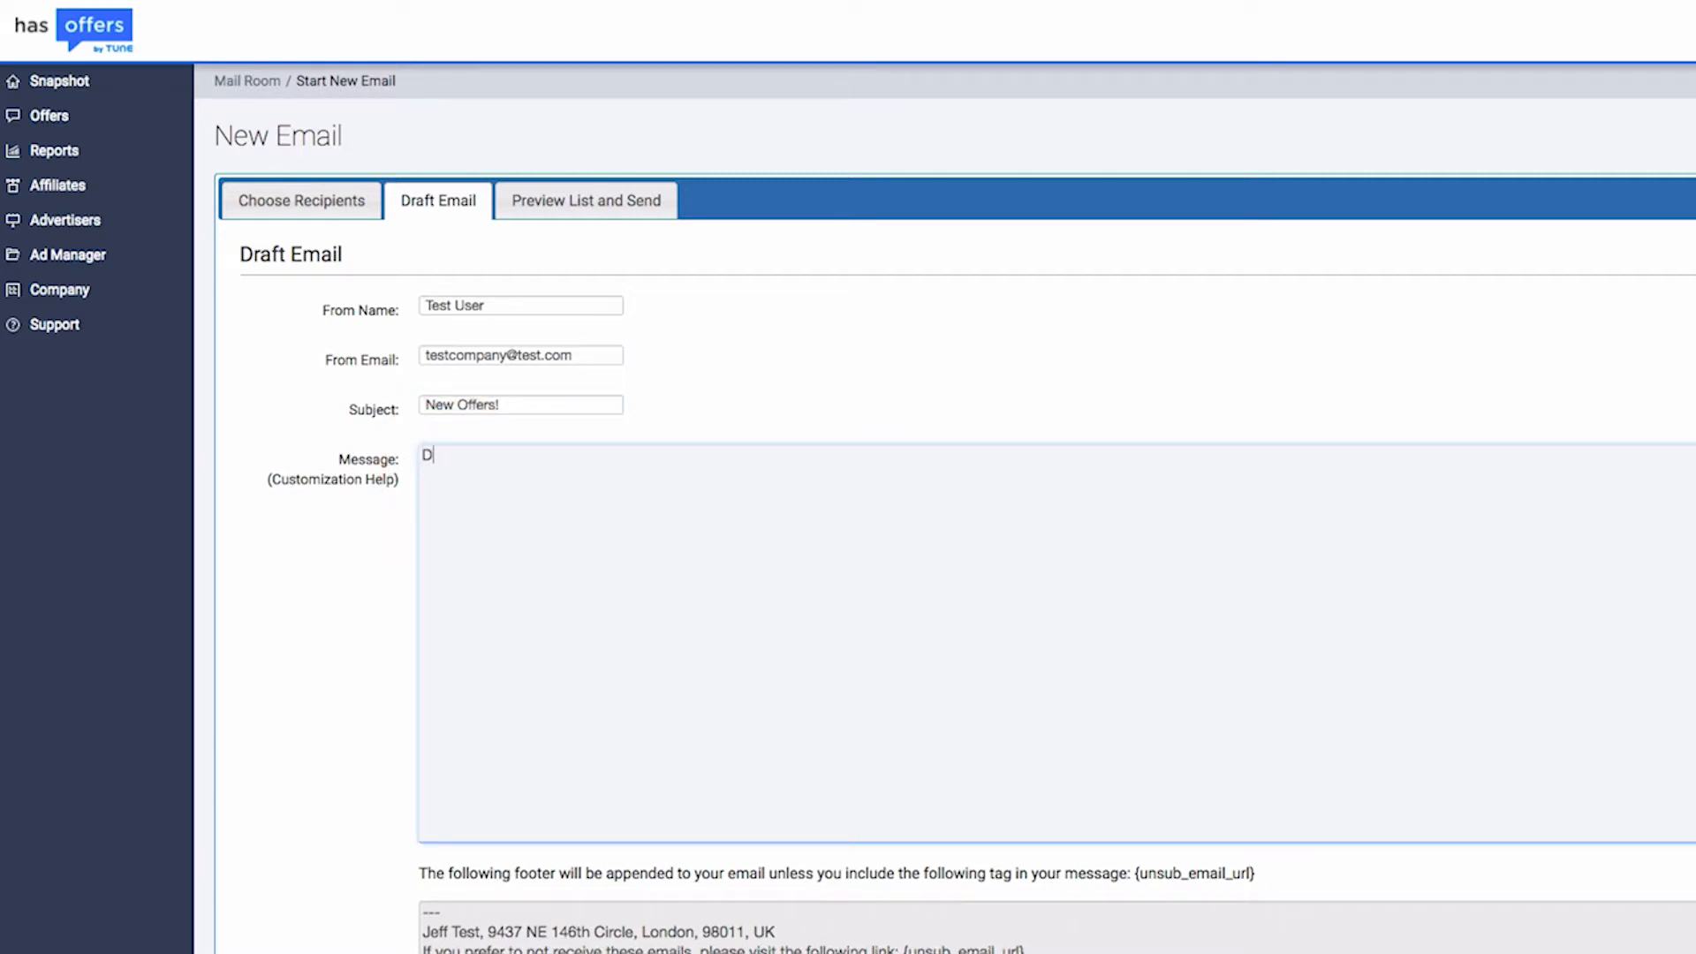
{"action": "type", "text": "Dear"}
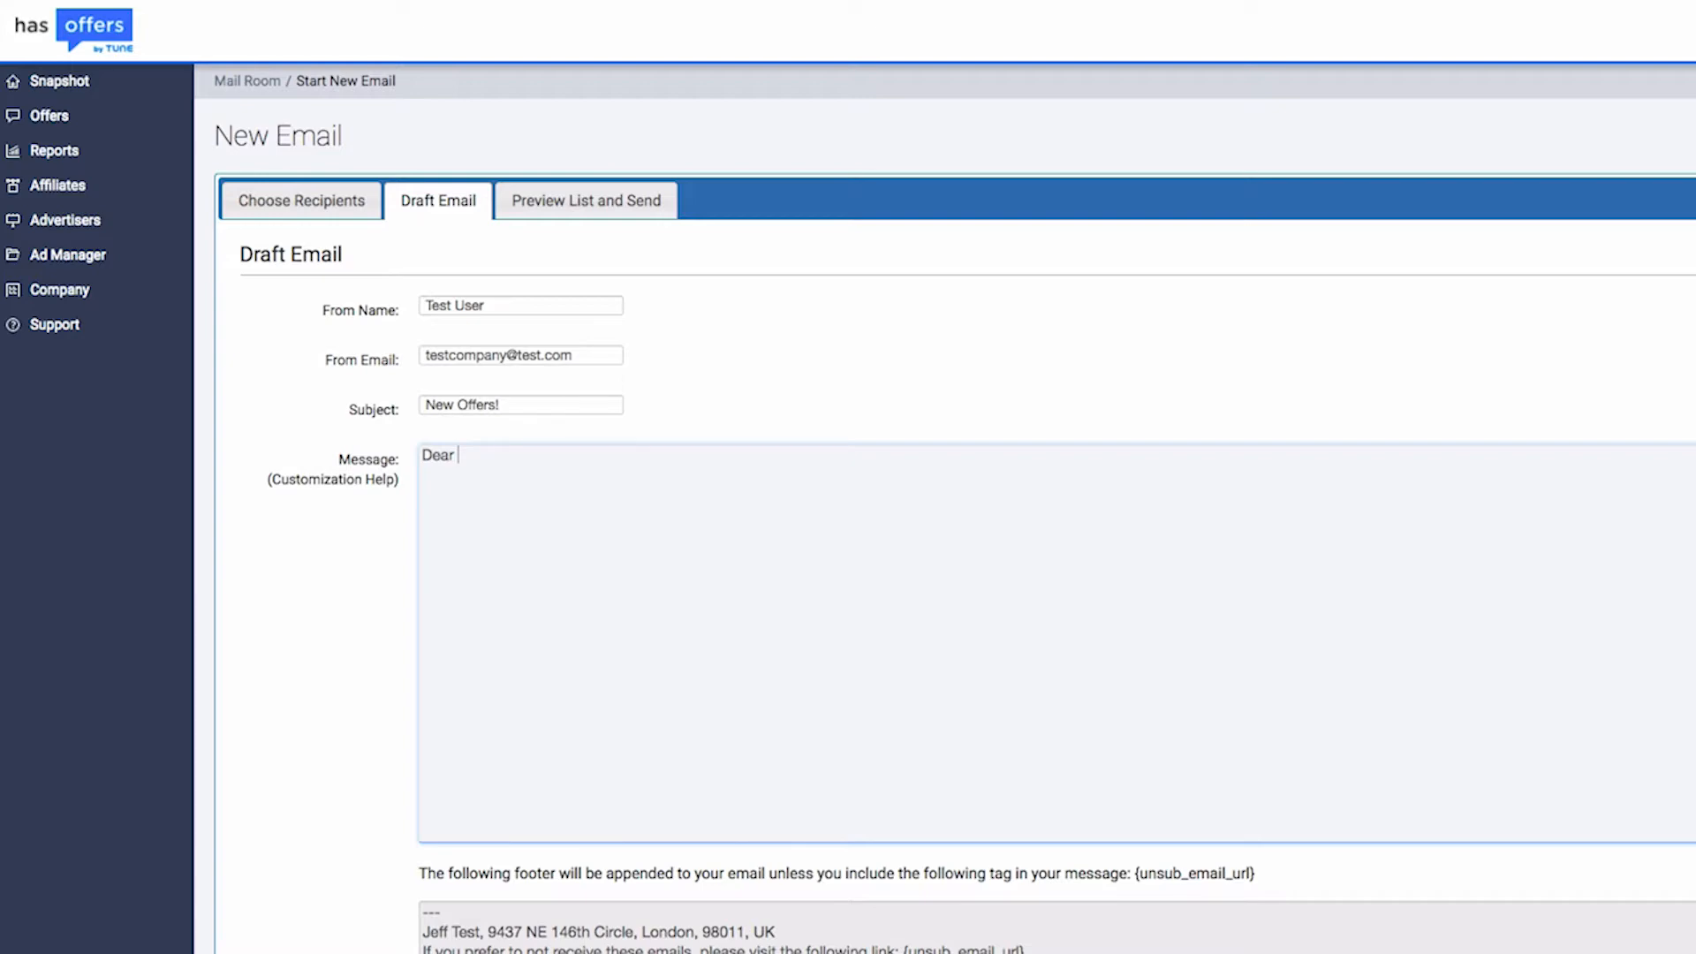
Consult the customization tags and add the '{firstname} {lastname},' greeting to the message.
{"action": "left_click", "coordinate": [332, 479]}
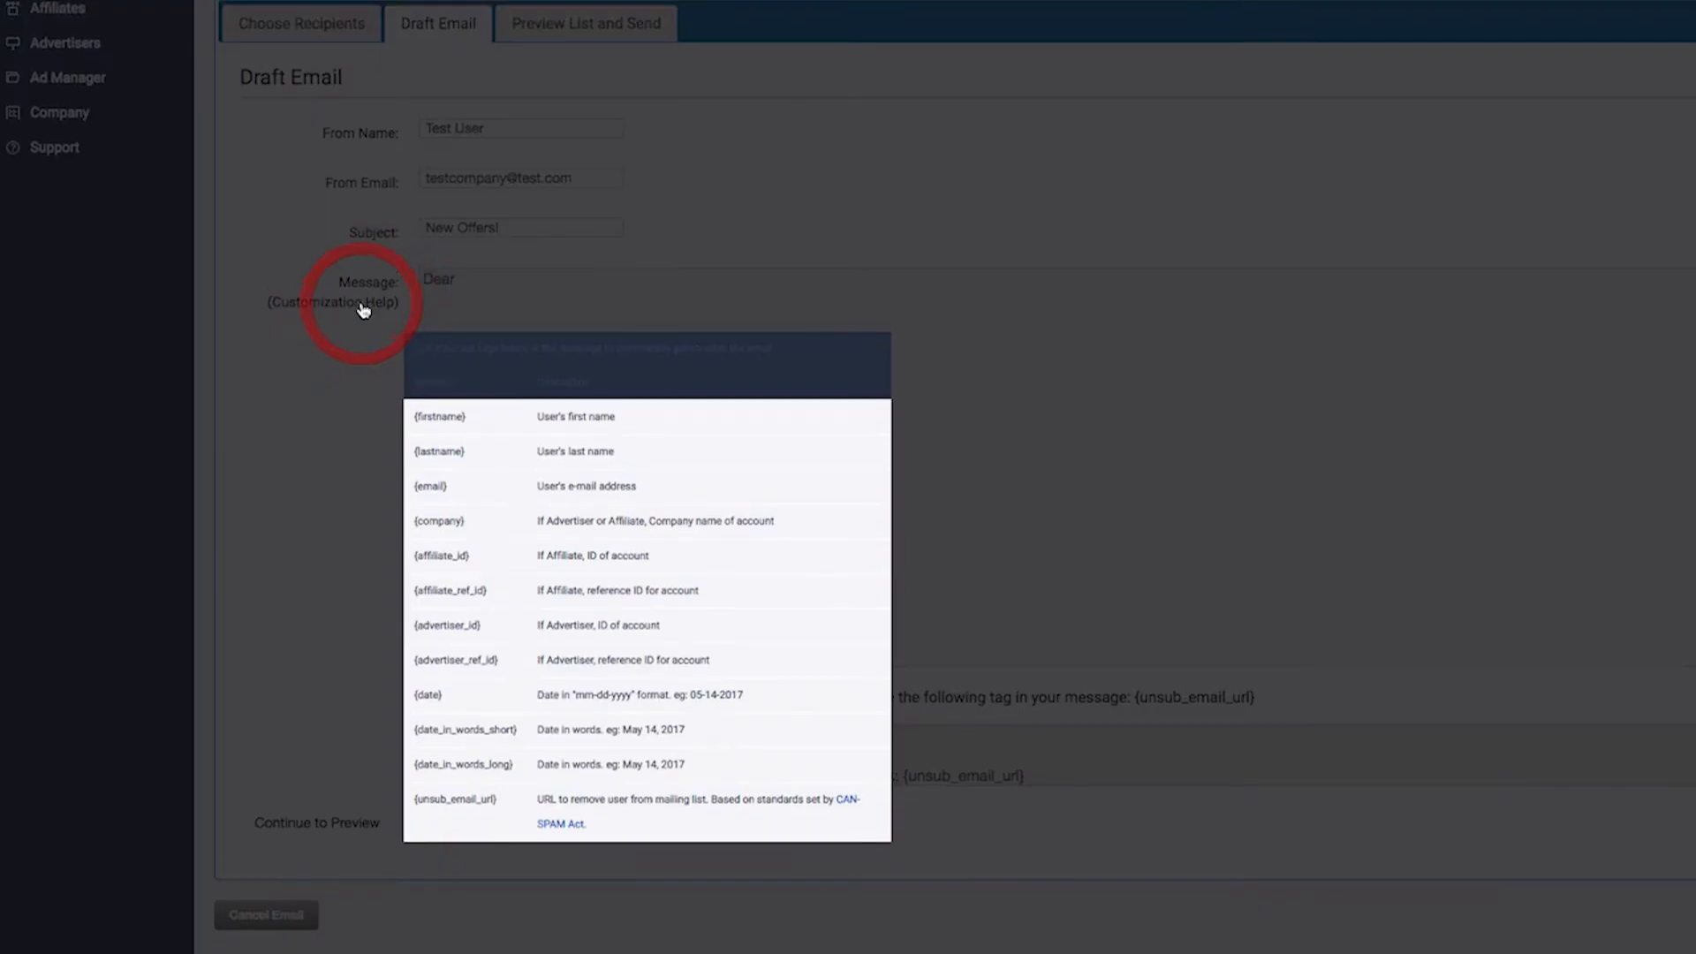
{"action": "scroll", "scroll_direction": "down", "scroll_amount": 3}
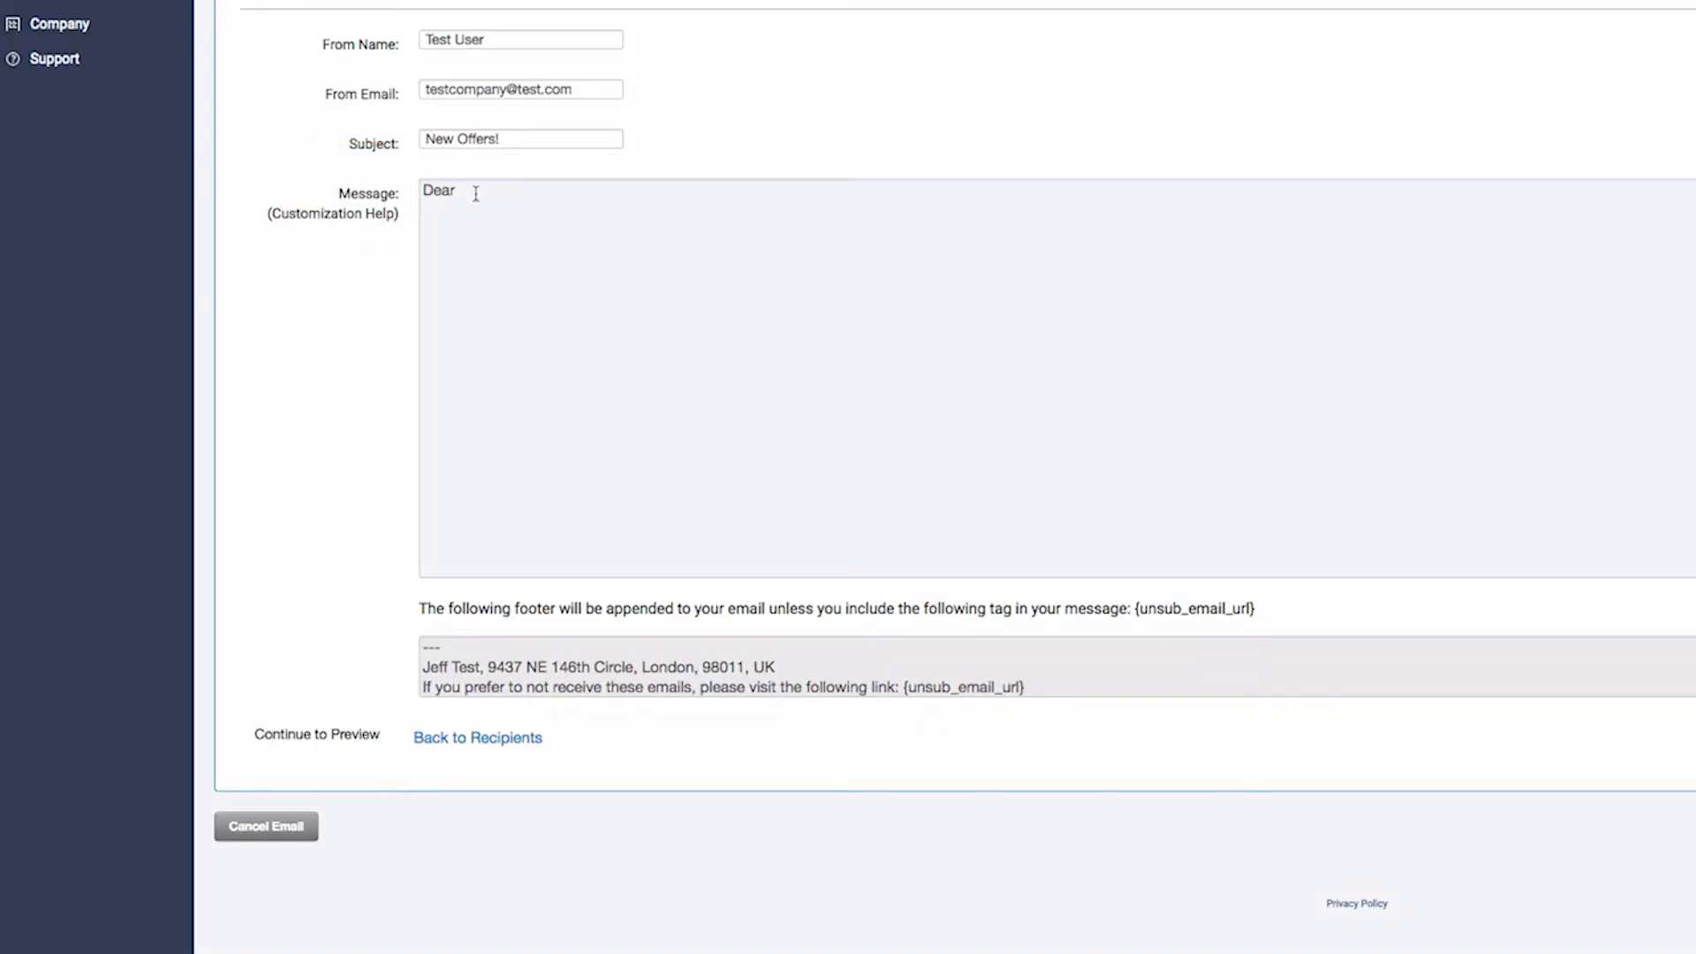
{"action": "type", "text": "{firstname} {lastname},"}
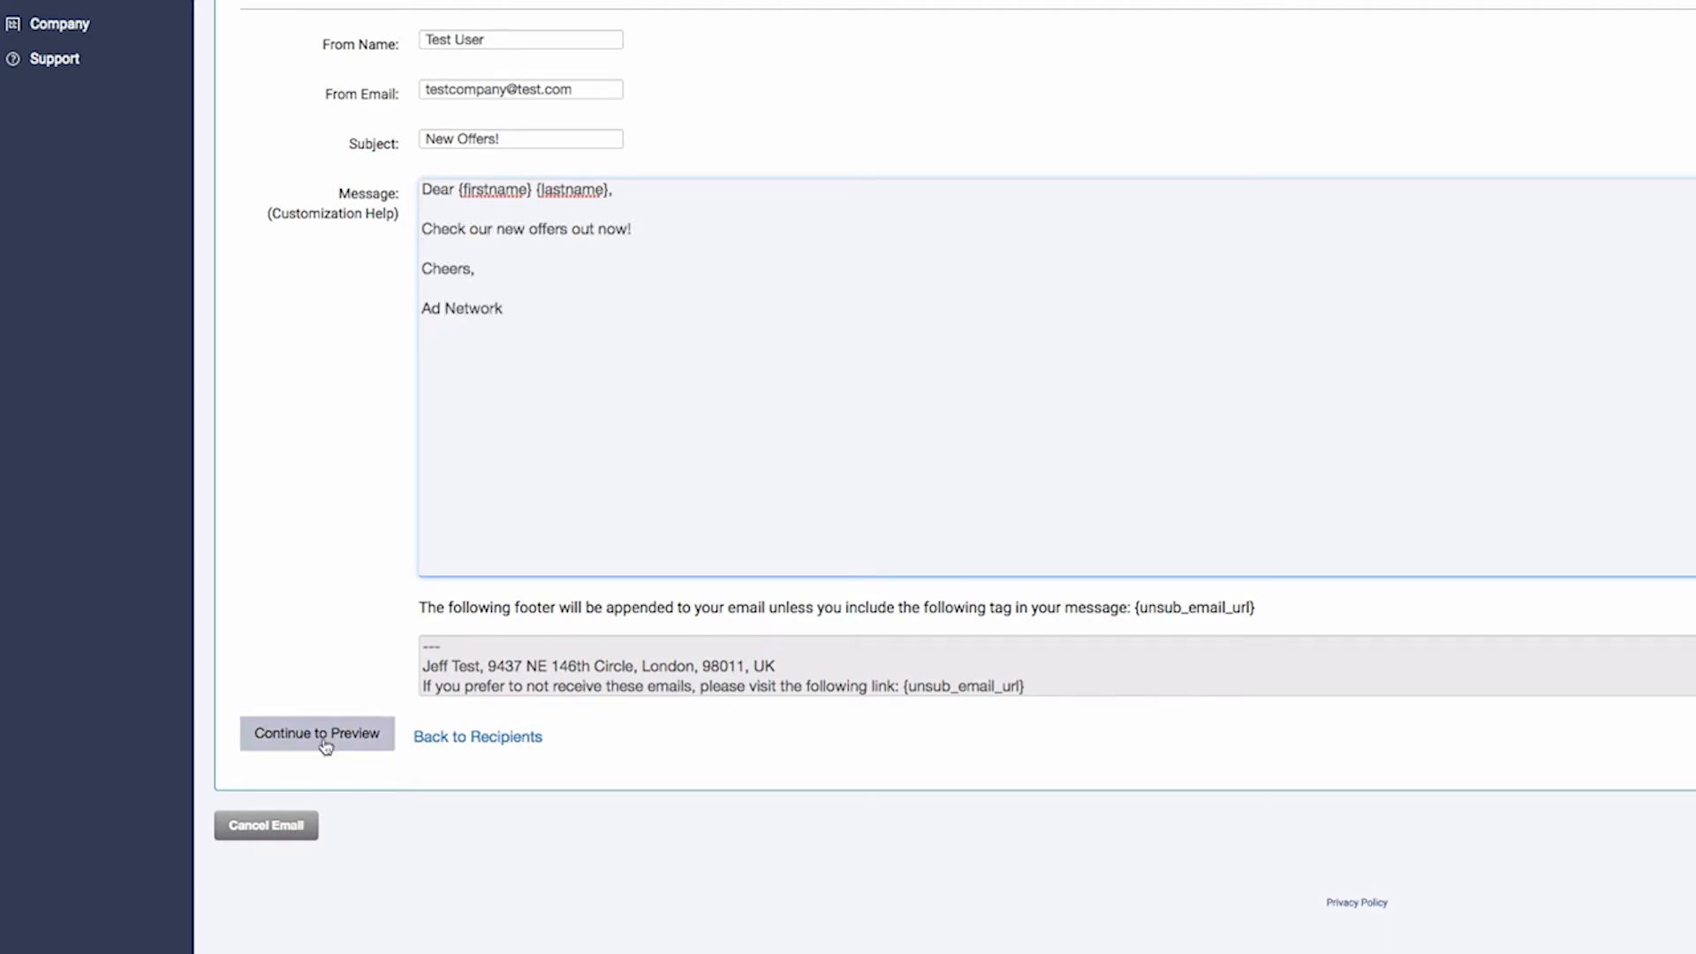
Preview the 12 affiliate recipients and send the email into the queue.
{"action": "left_click", "coordinate": [316, 734]}
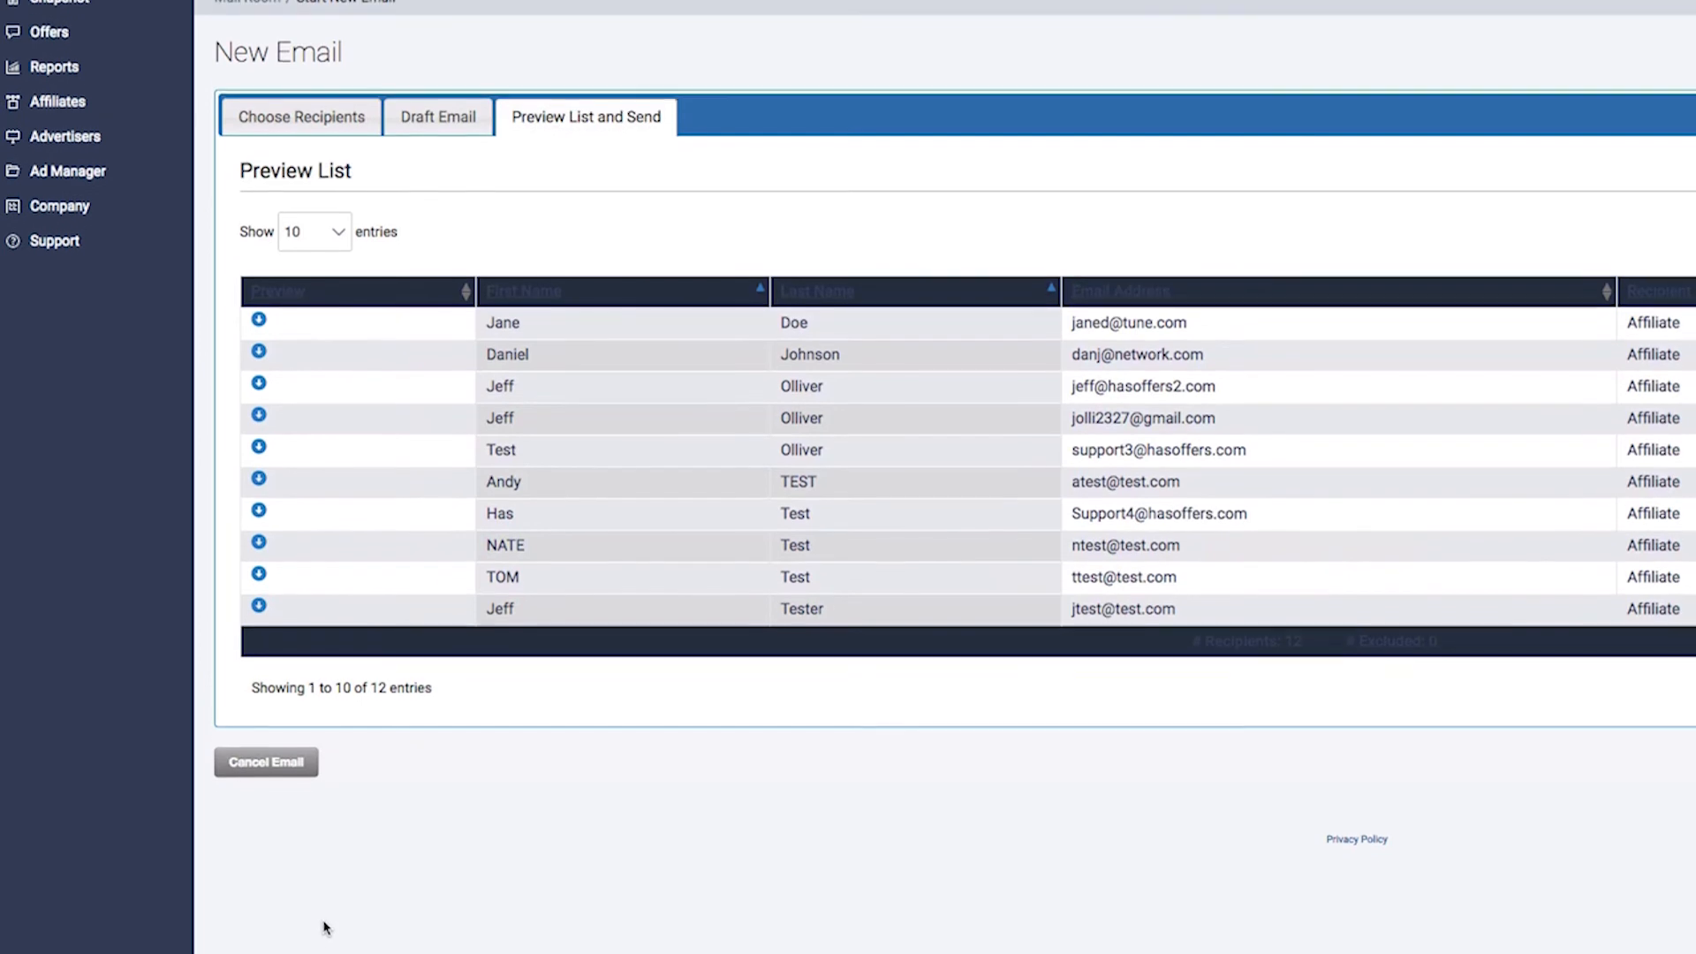
{"action": "scroll", "scroll_direction": "up", "scroll_amount": 3}
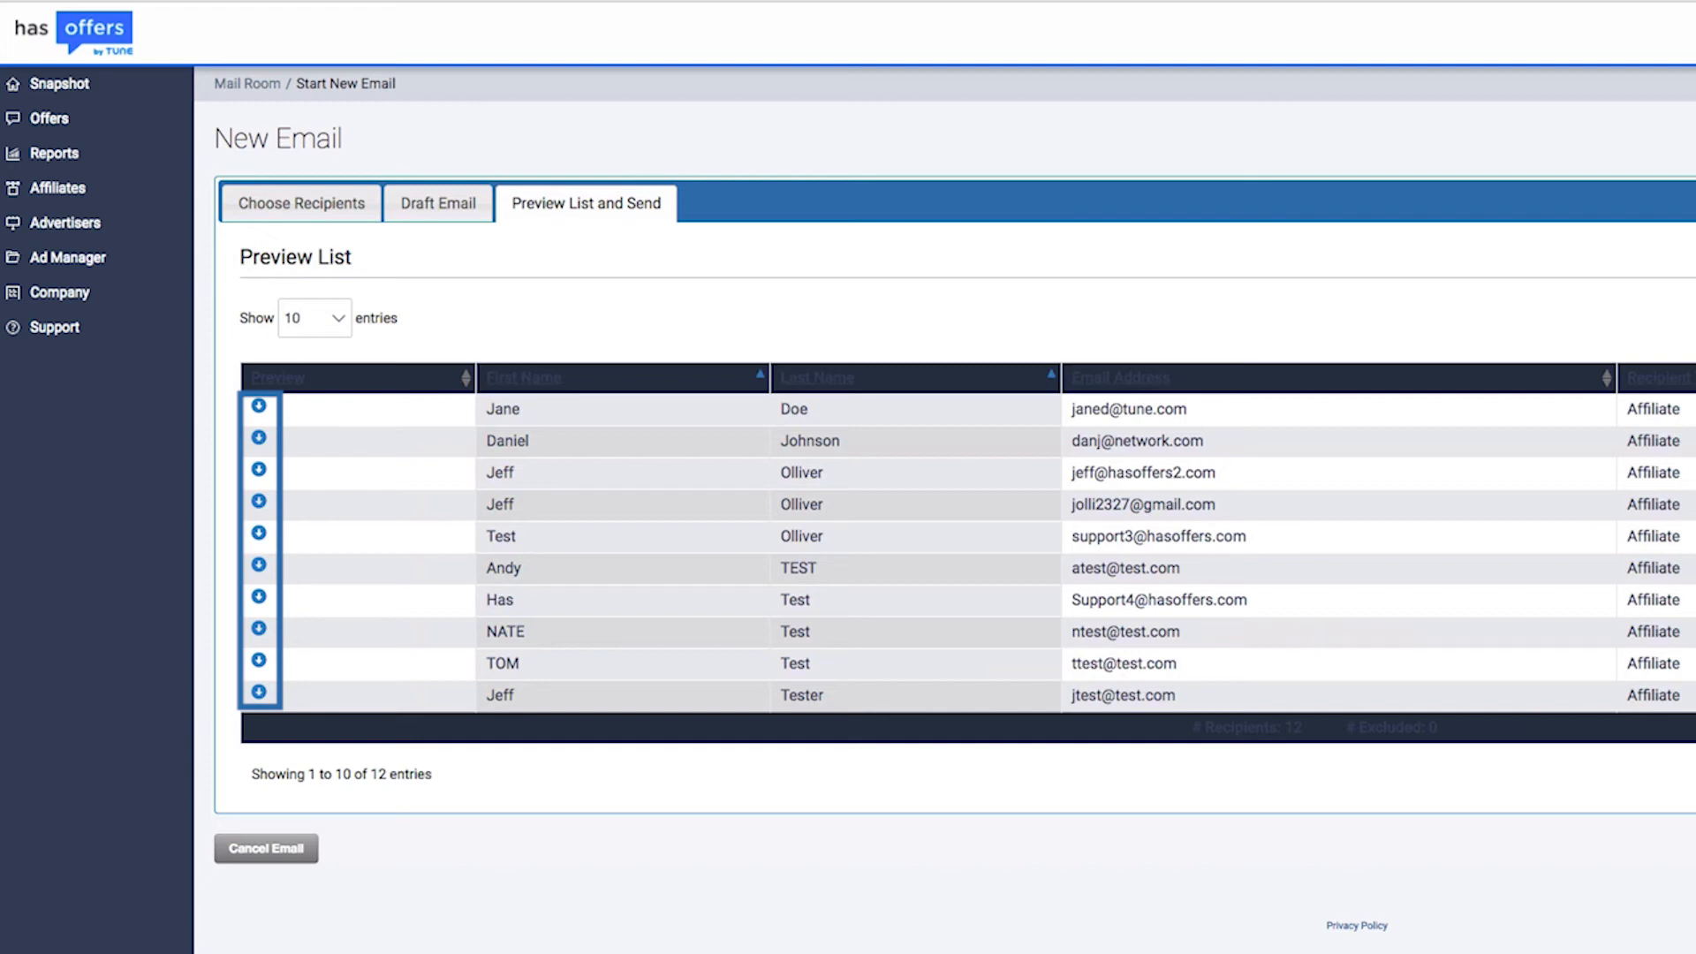
{"action": "mouse_move", "coordinate": [758, 540]}
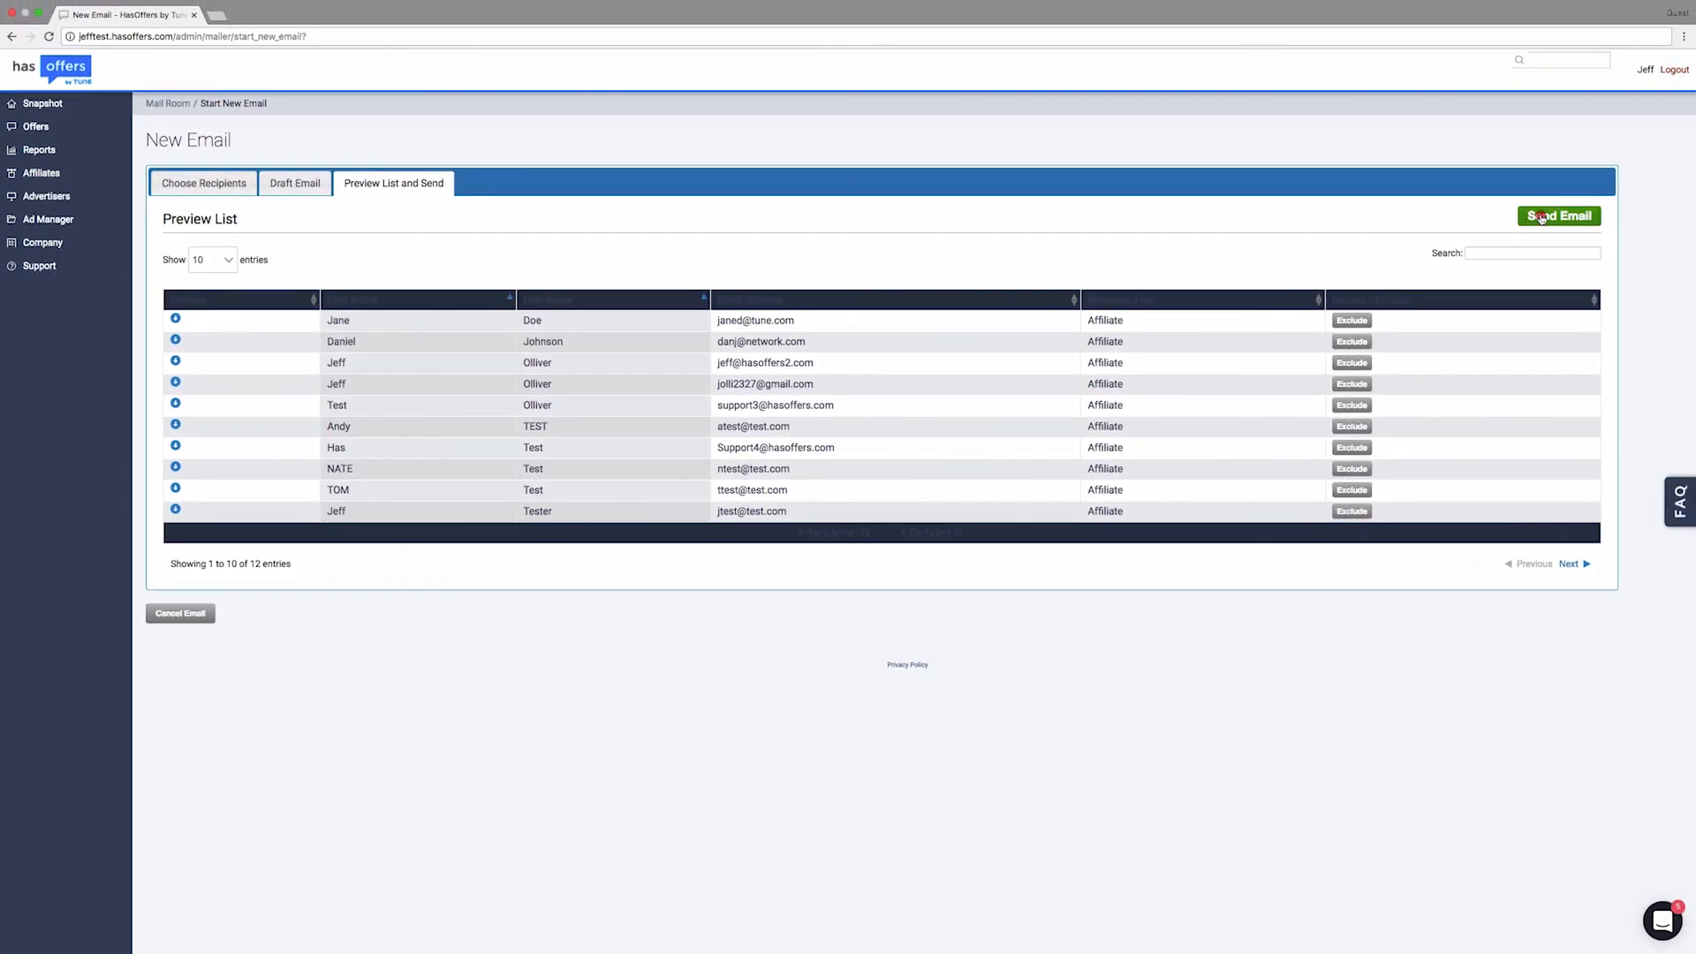
{"action": "left_click", "coordinate": [1558, 216]}
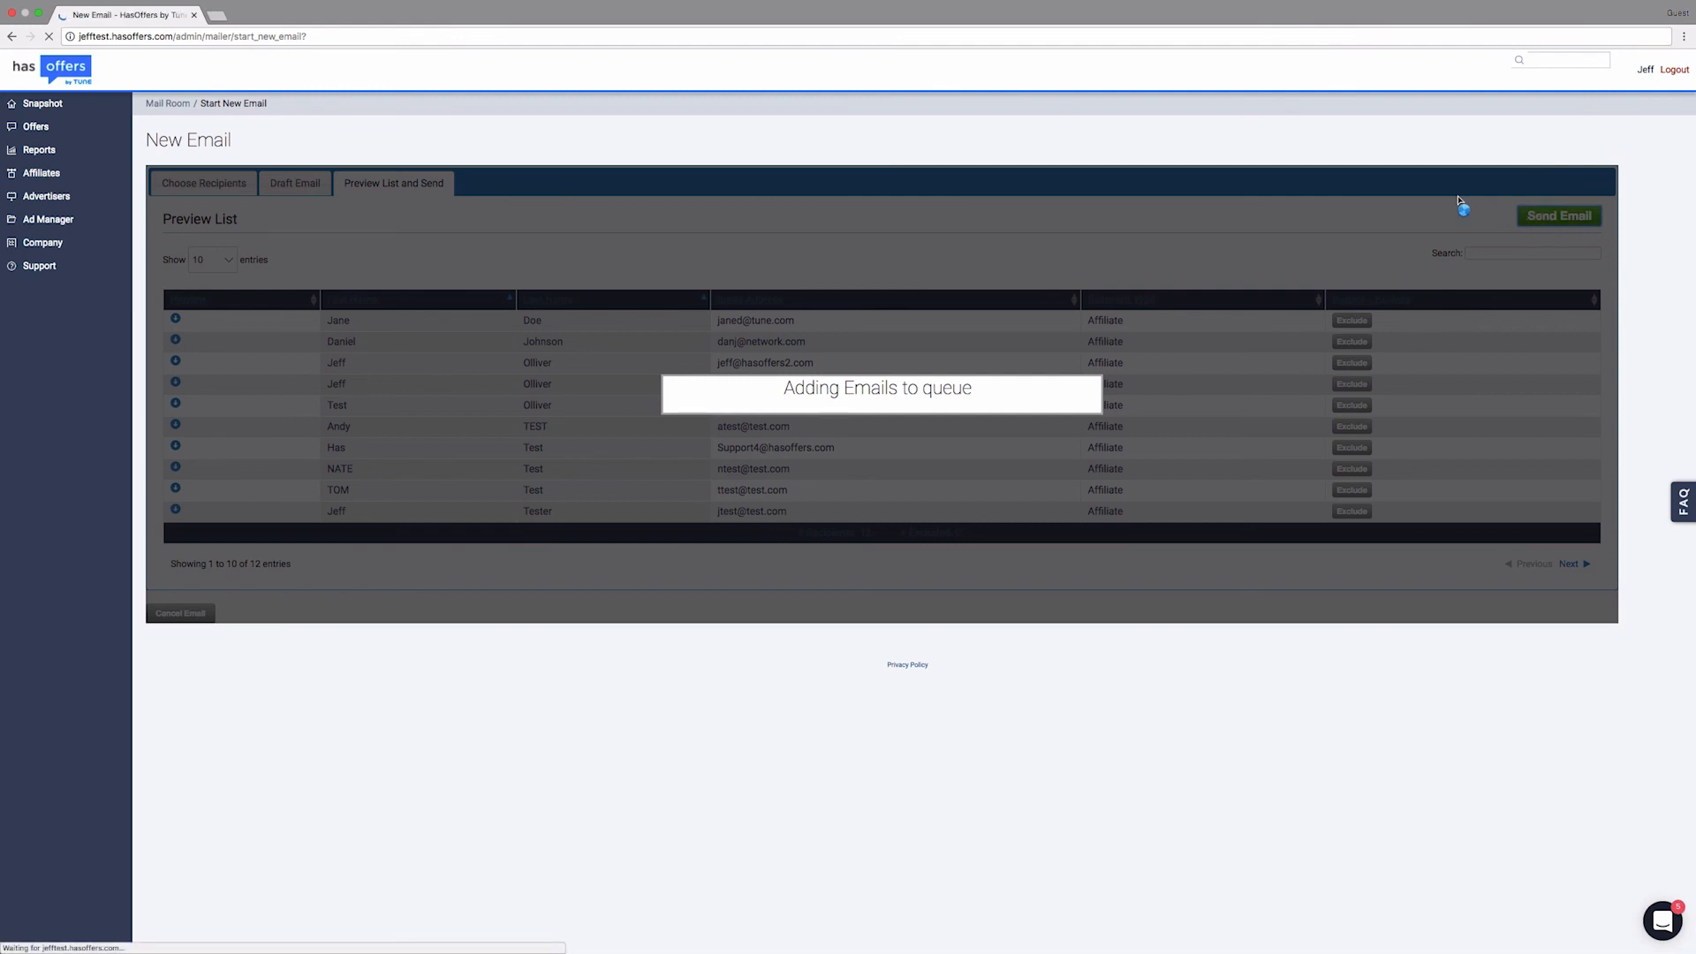